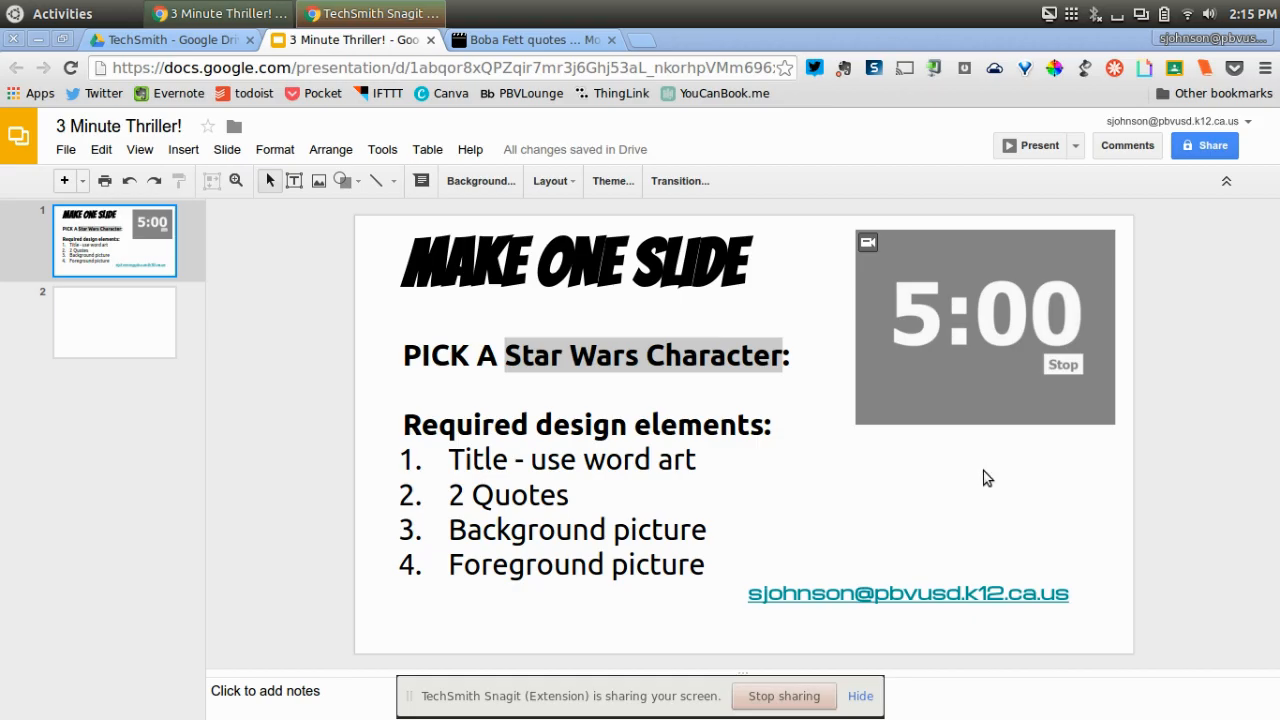
mouse_move(536, 562)
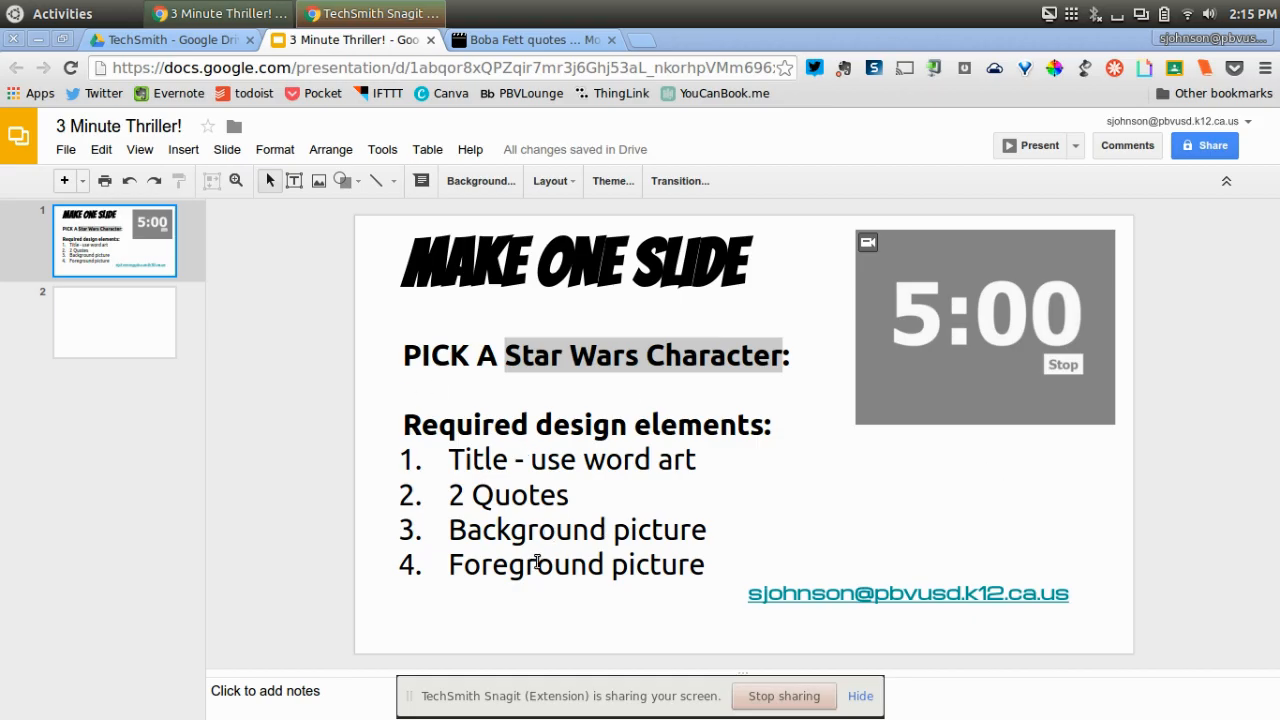
mouse_move(520, 336)
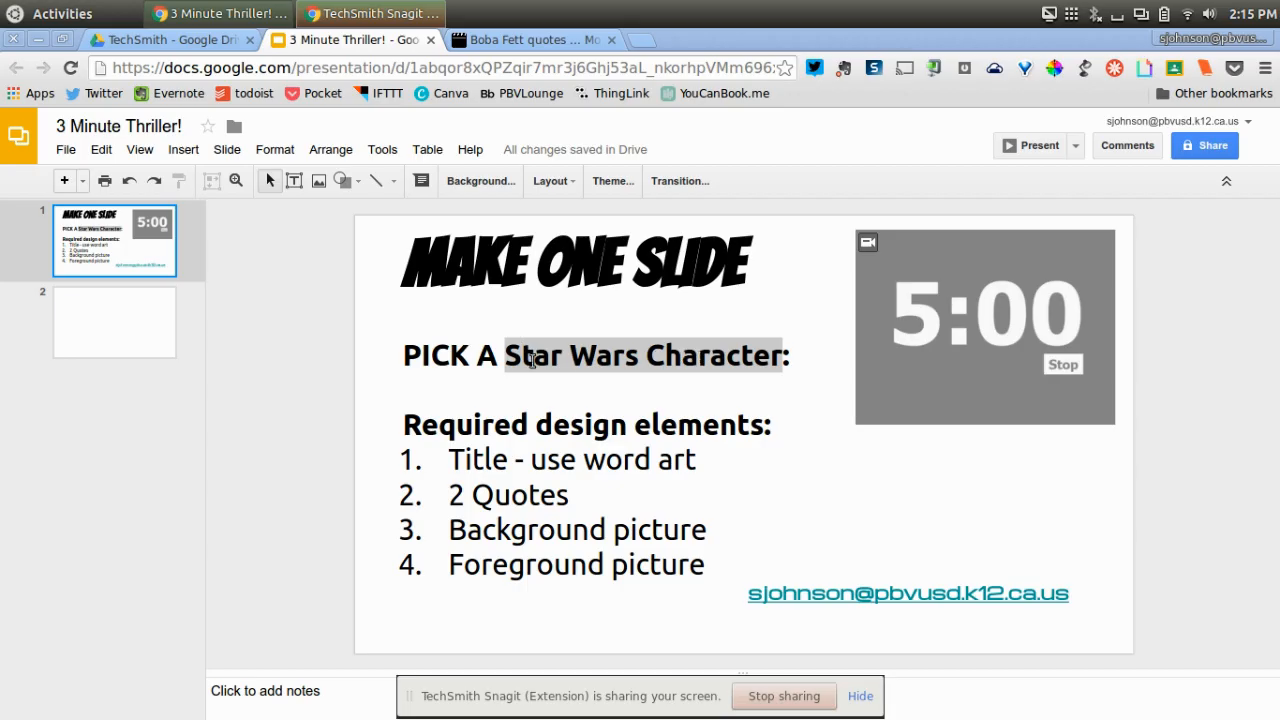
mouse_move(492, 480)
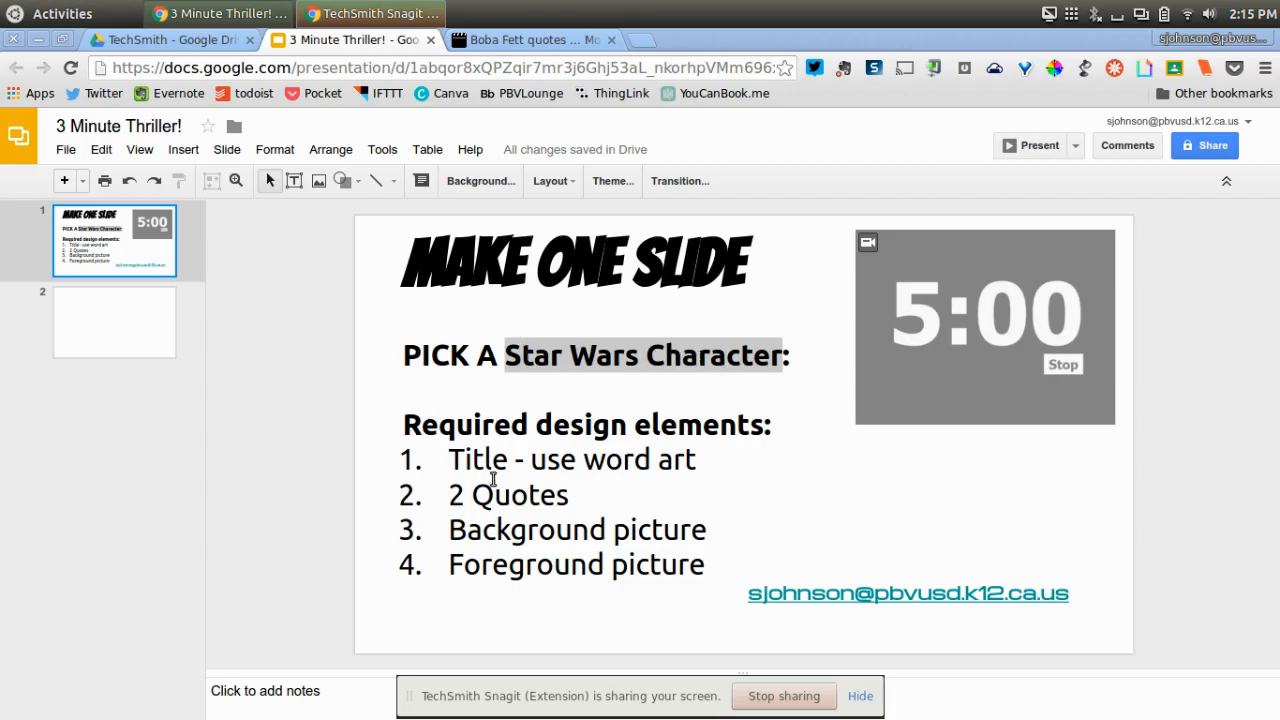
- Make slide 2 completely blank by removing its title and body placeholders
left_click(114, 322)
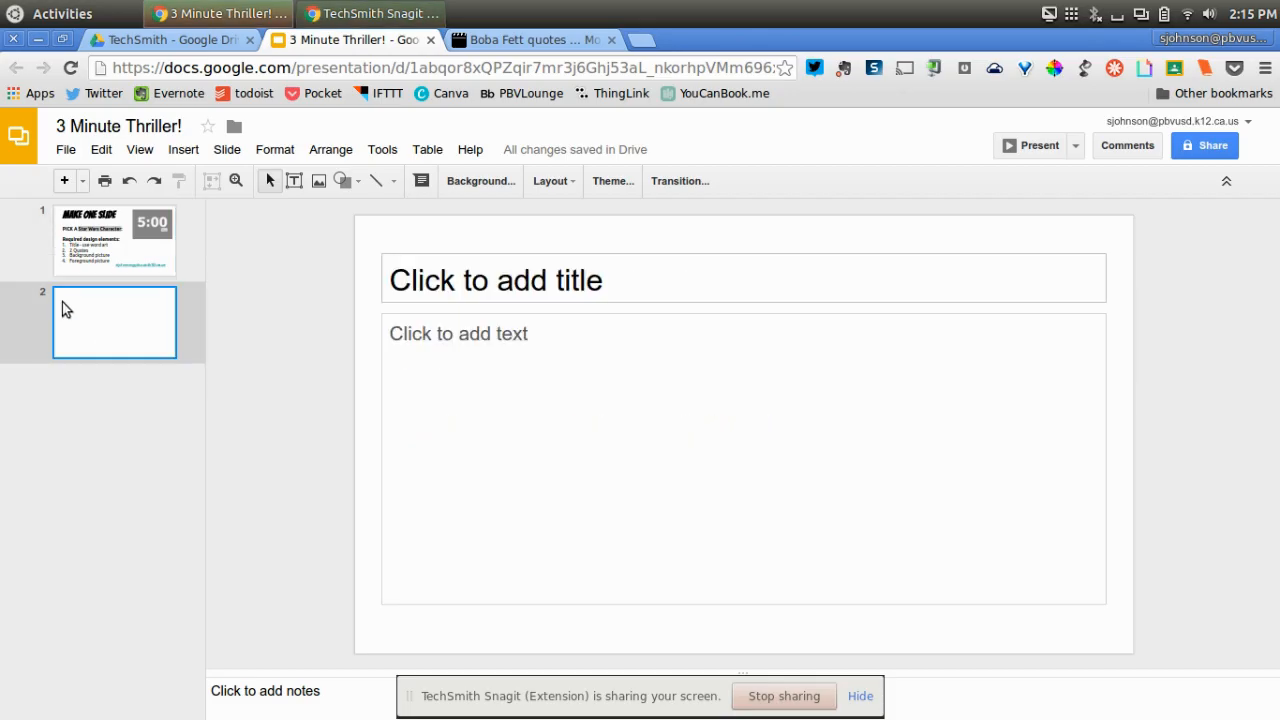
left_click(496, 280)
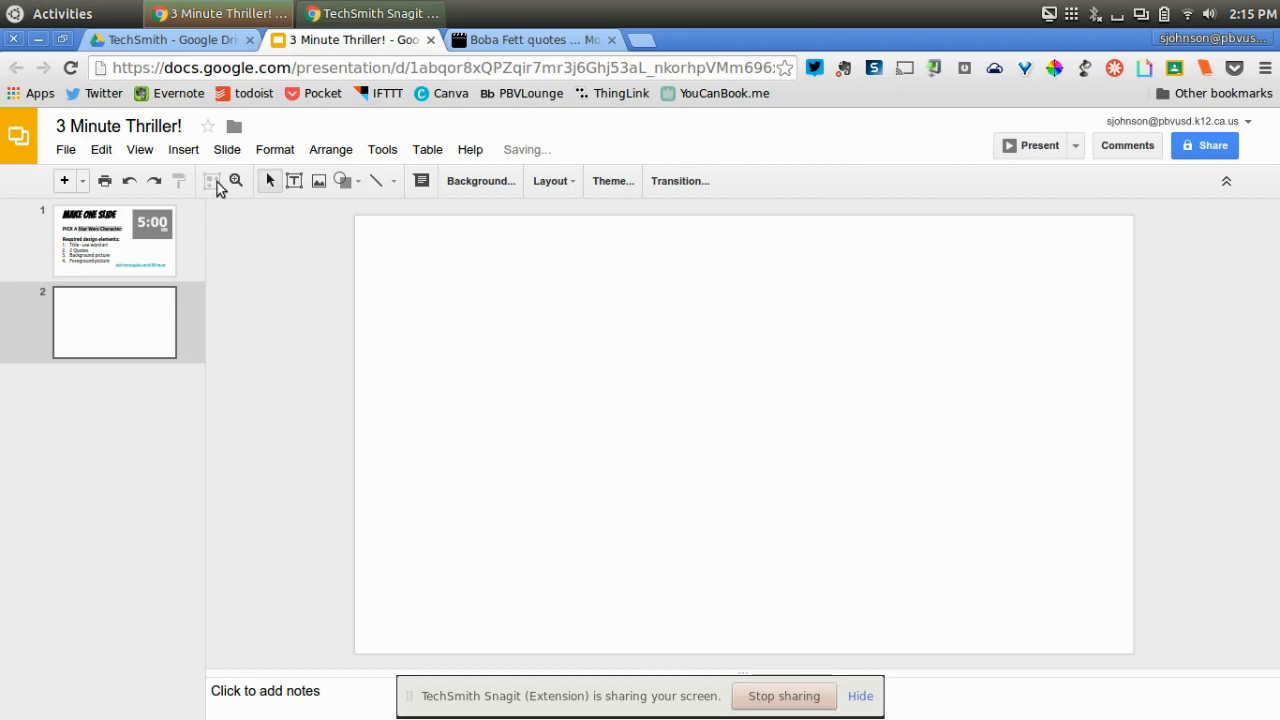
- Fill the slide with a Star Wars logo image found via image search
left_click(184, 148)
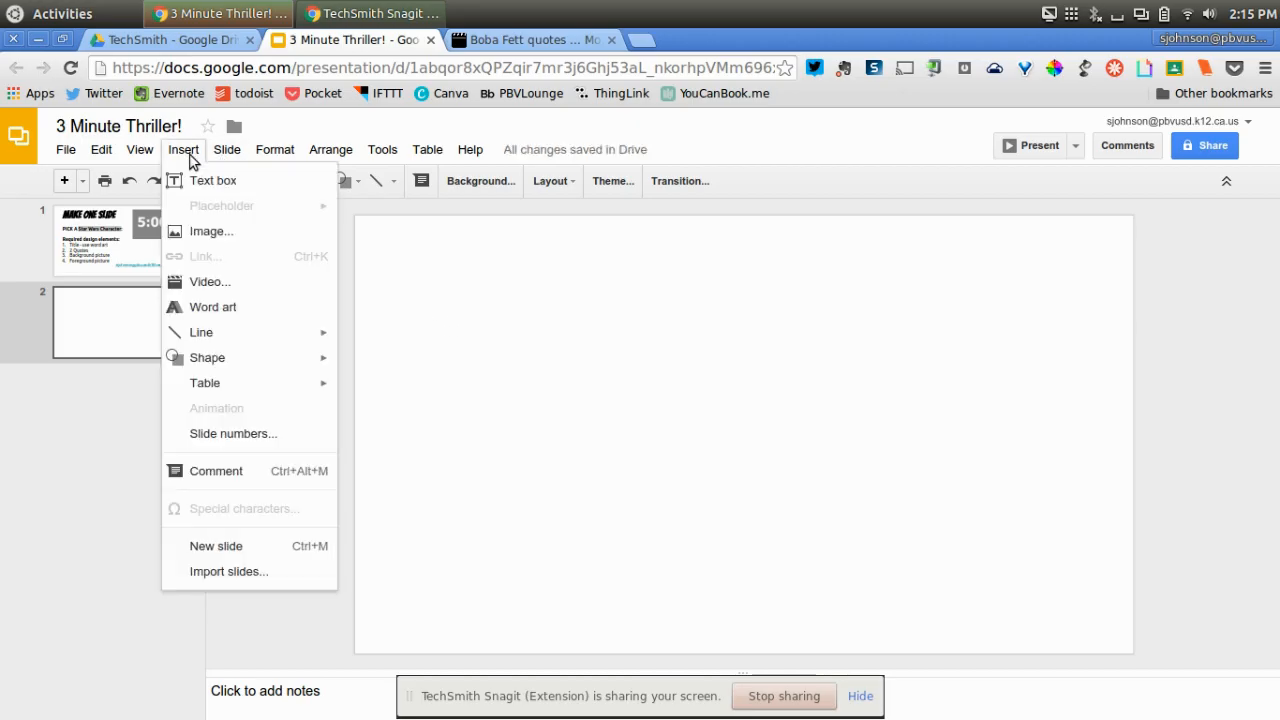
left_click(212, 232)
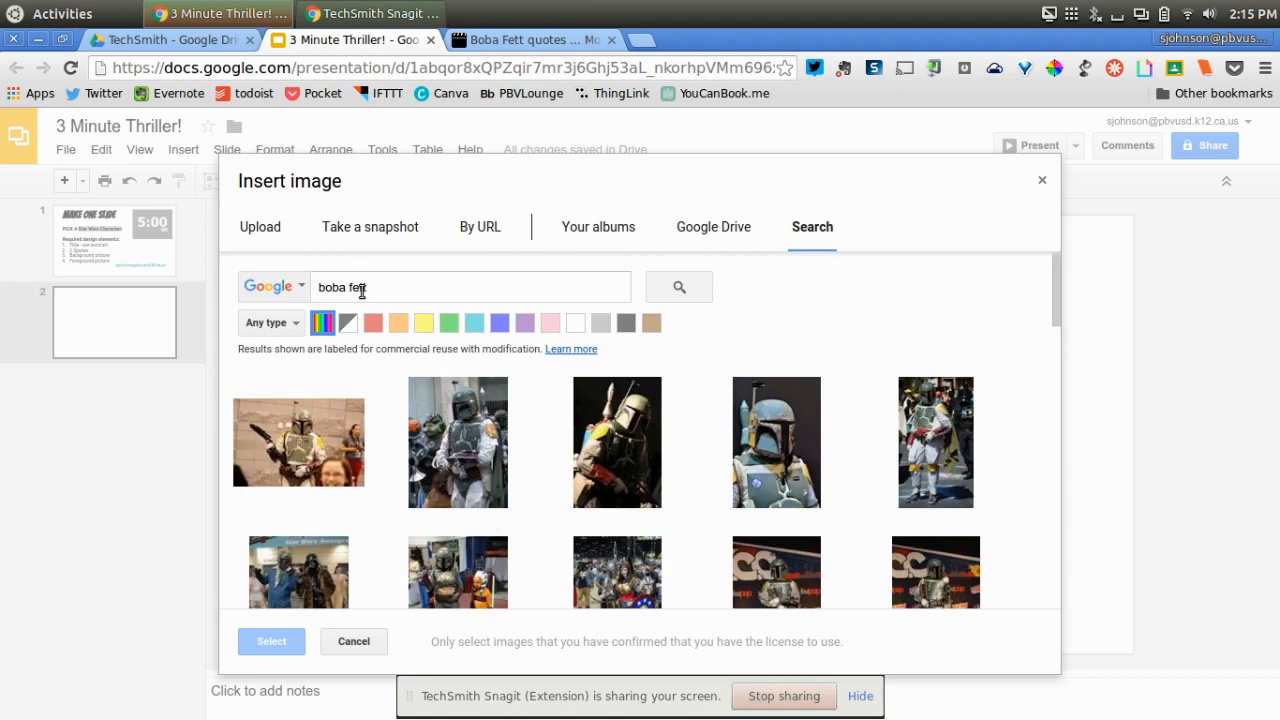
type("star wars")
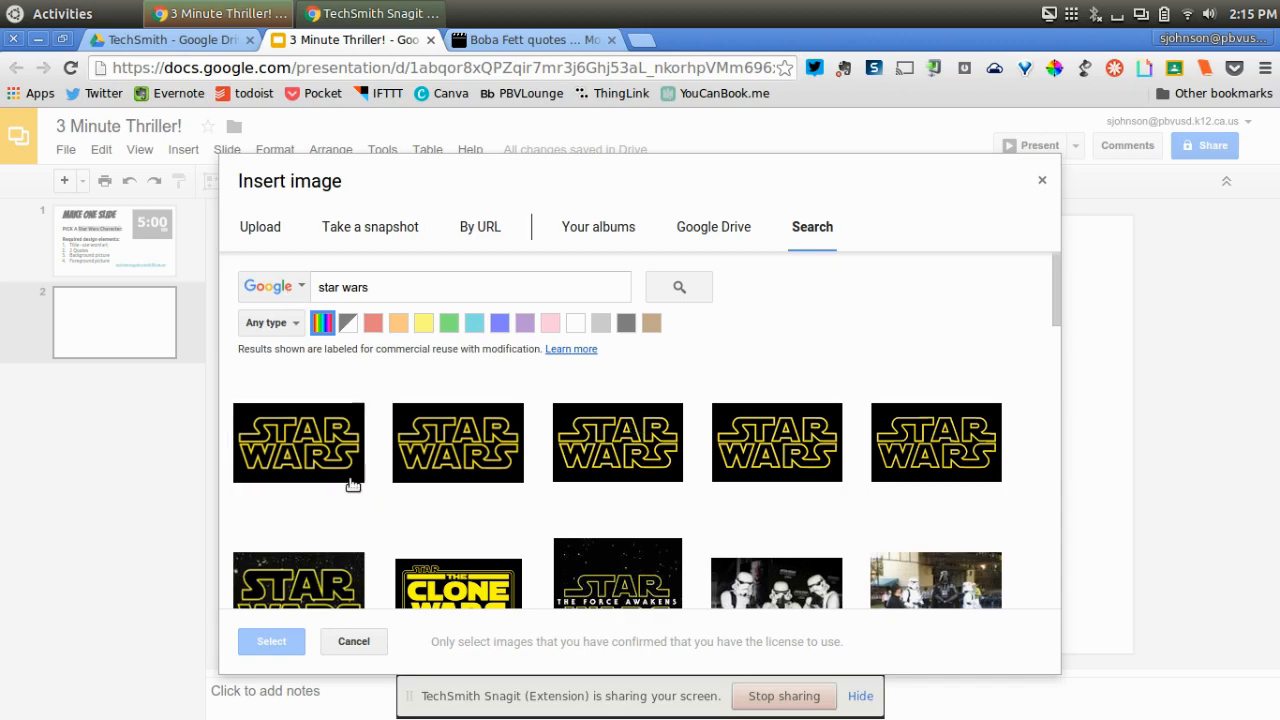
left_click(298, 442)
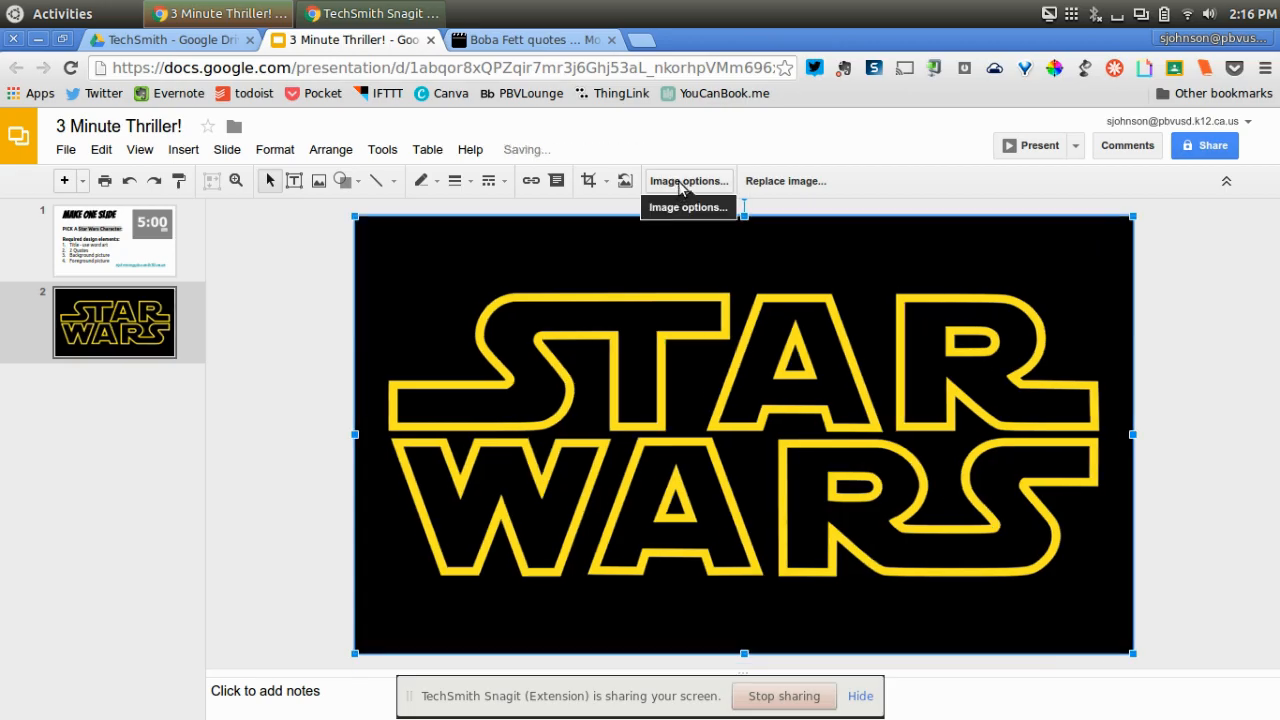
- Fade the logo to a pale background by raising its transparency in Image options
left_click(688, 180)
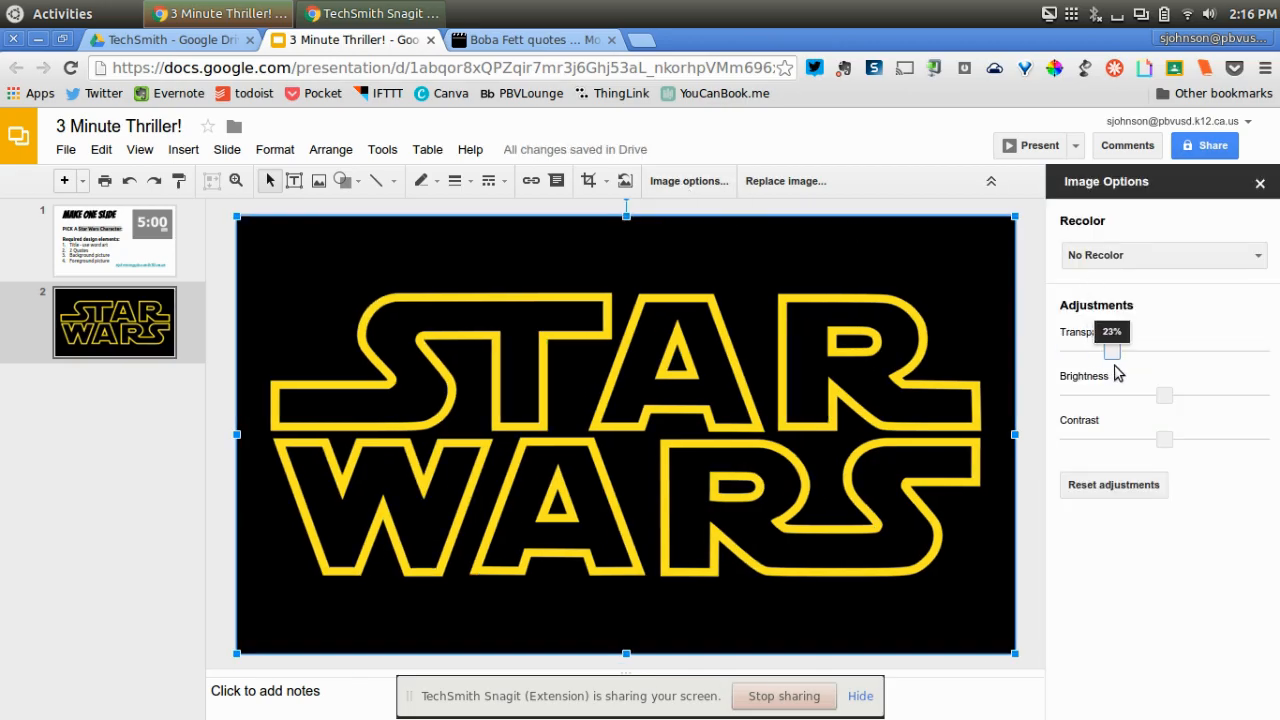
left_click_drag(1112, 352, 1192, 352)
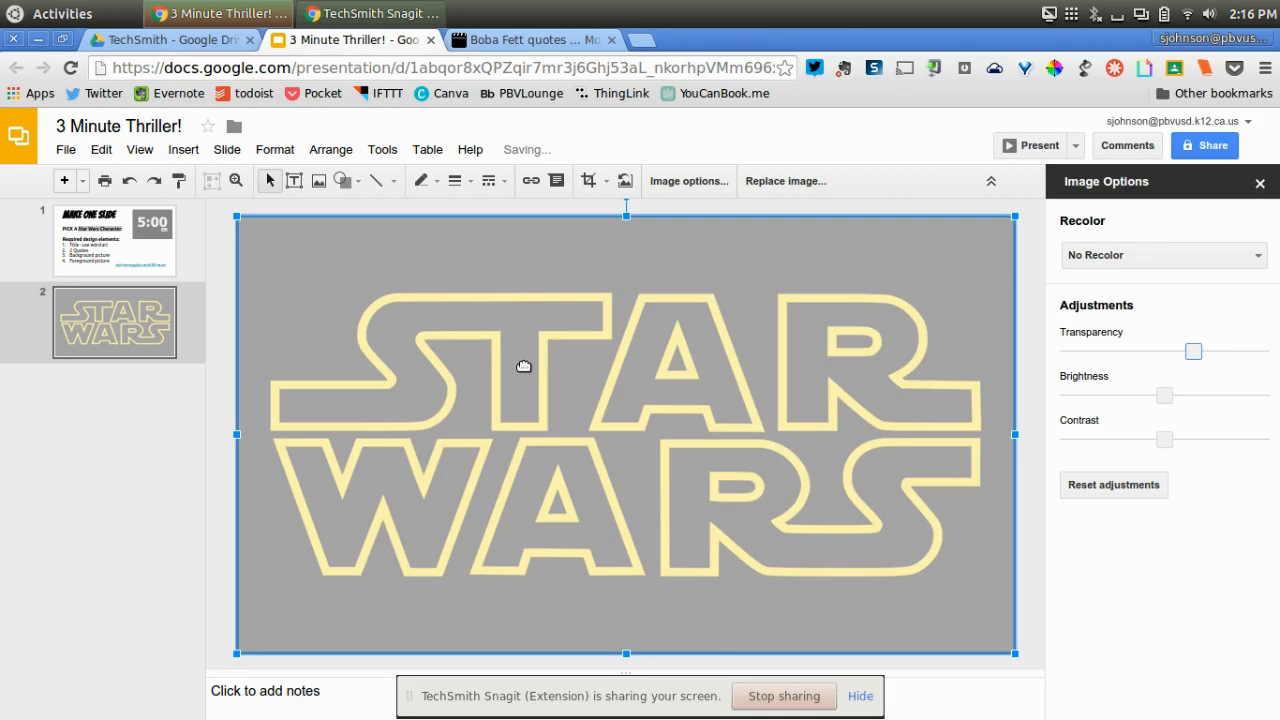
left_click(184, 148)
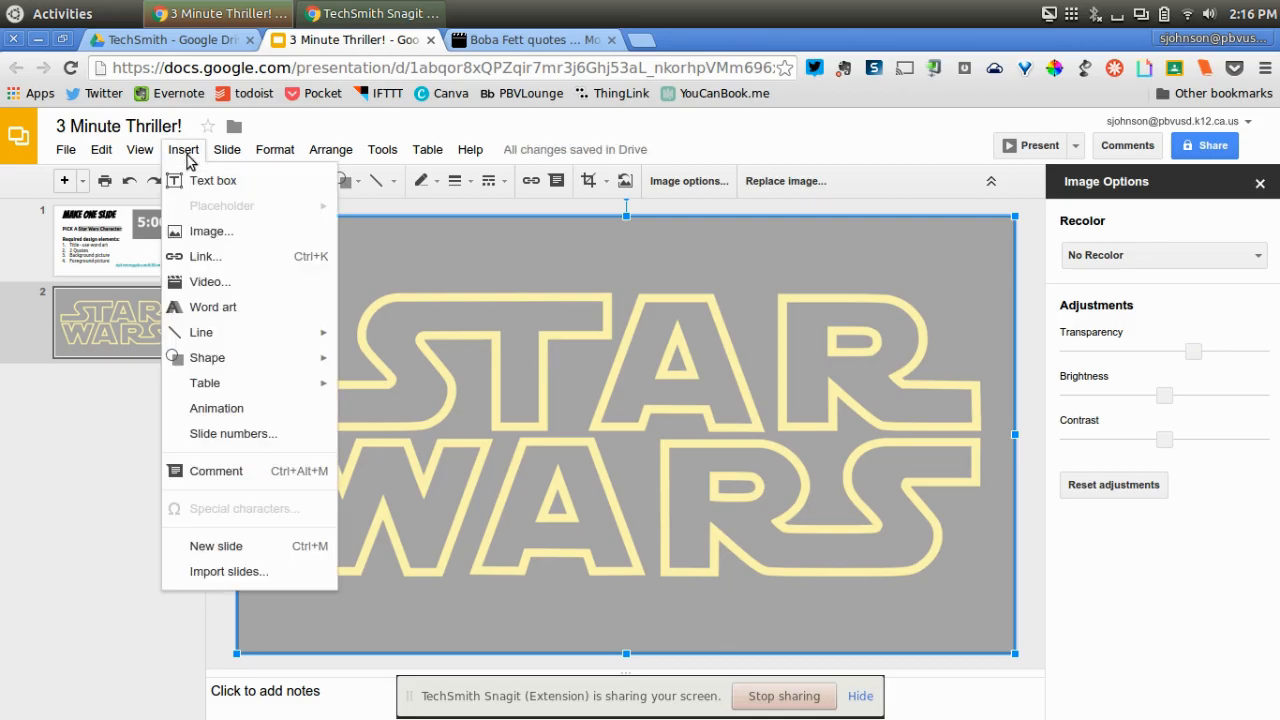
- Add a Boba Fett helmet picture from image search onto the left half of the slide
left_click(212, 232)
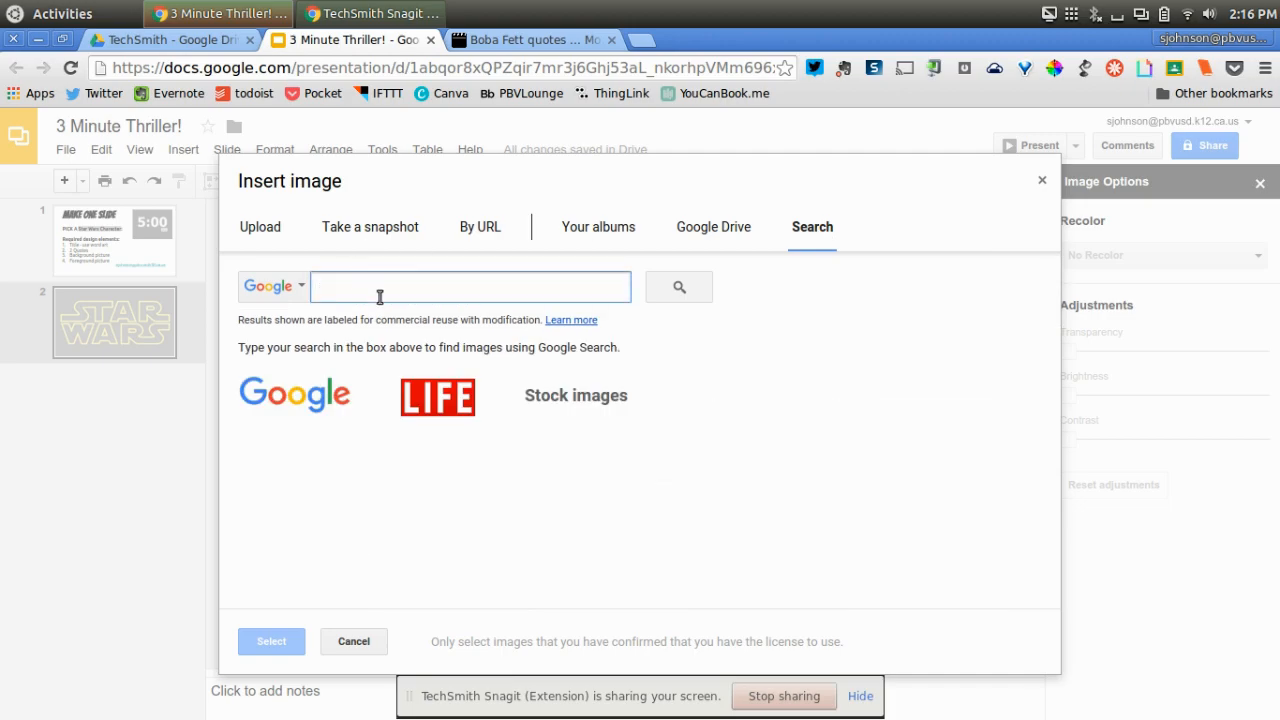
type("boba fet")
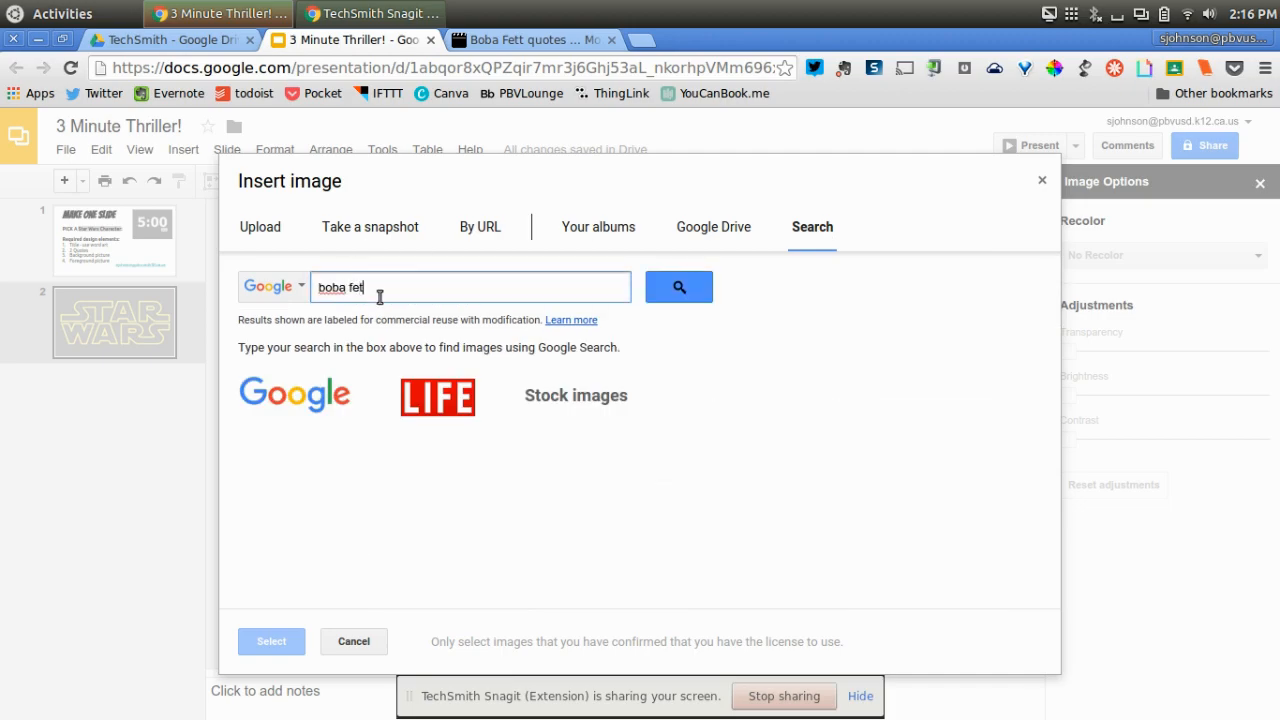
left_click(936, 430)
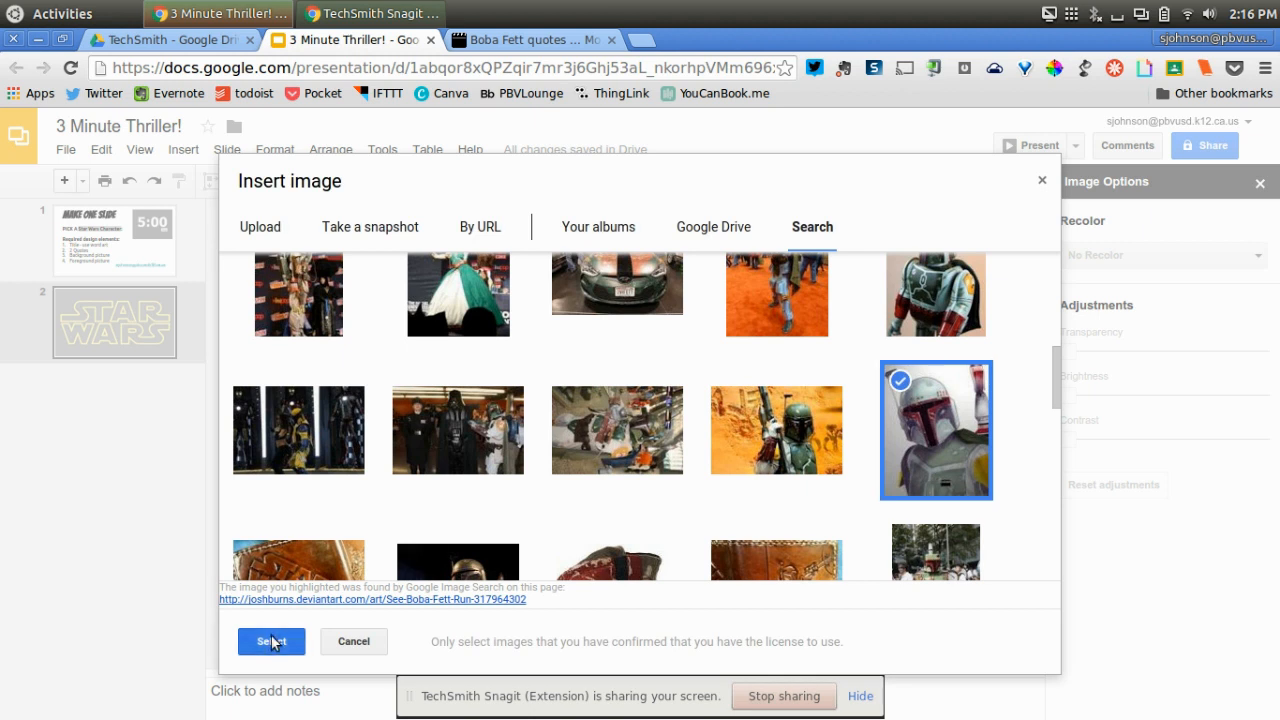
left_click(272, 640)
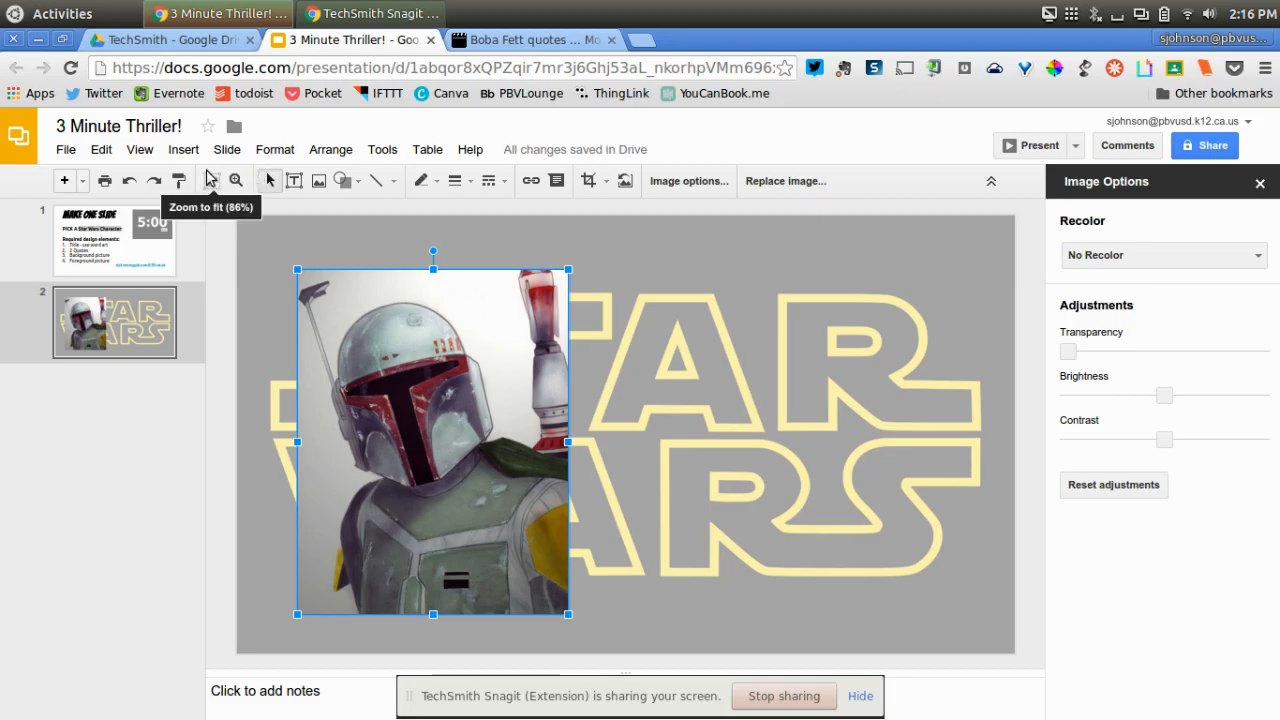
left_click(184, 148)
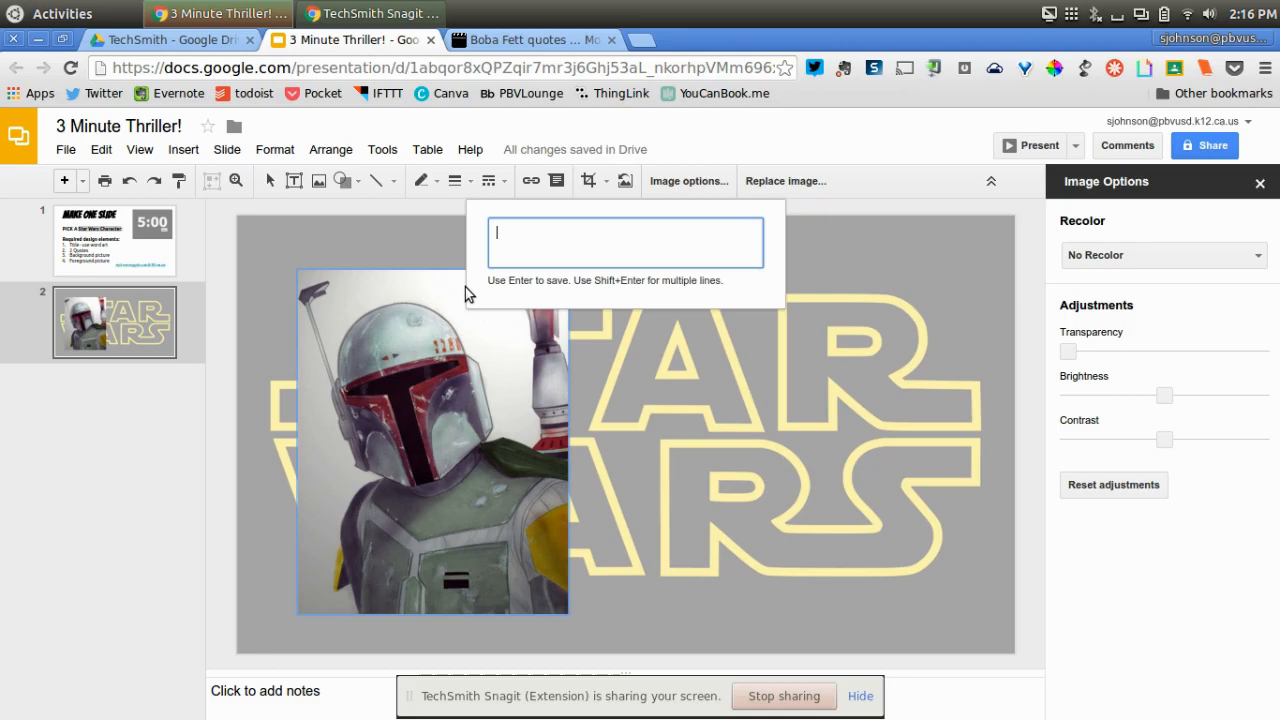
- Create 'Boba Fett' word art in Pacifico with a thicker outline, tilted above the picture
type("Boba Fett")
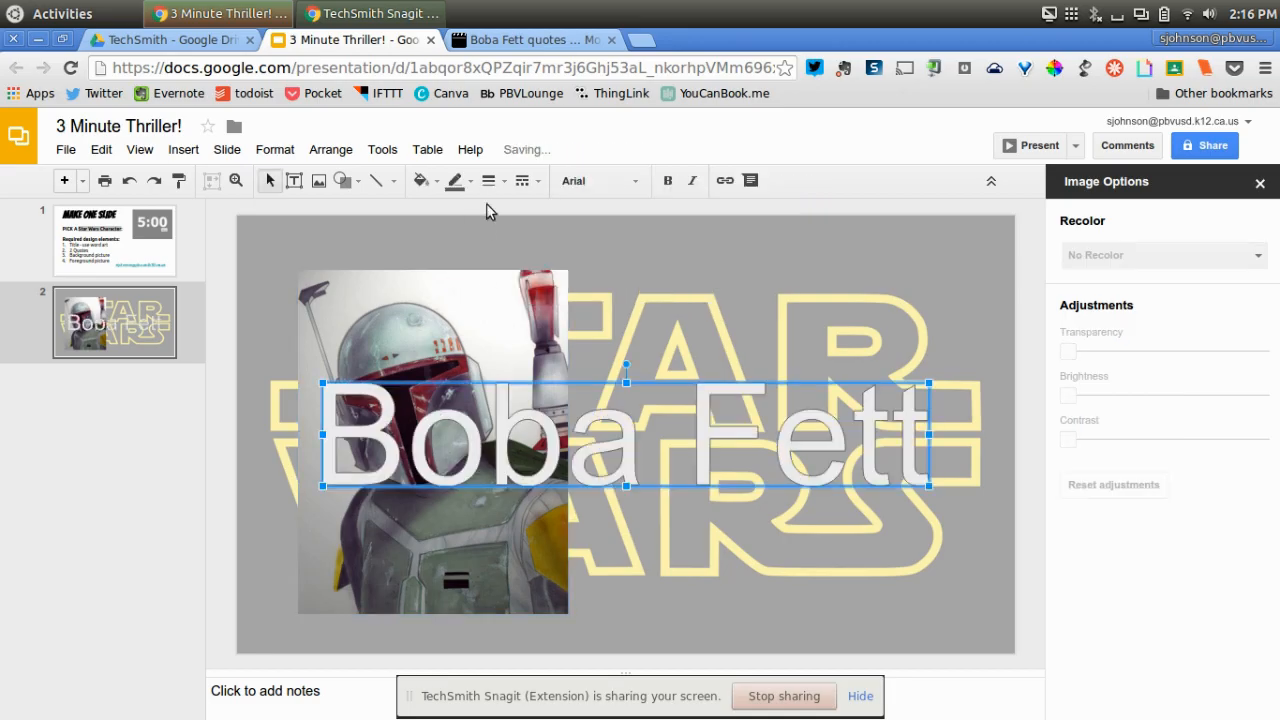
left_click(598, 180)
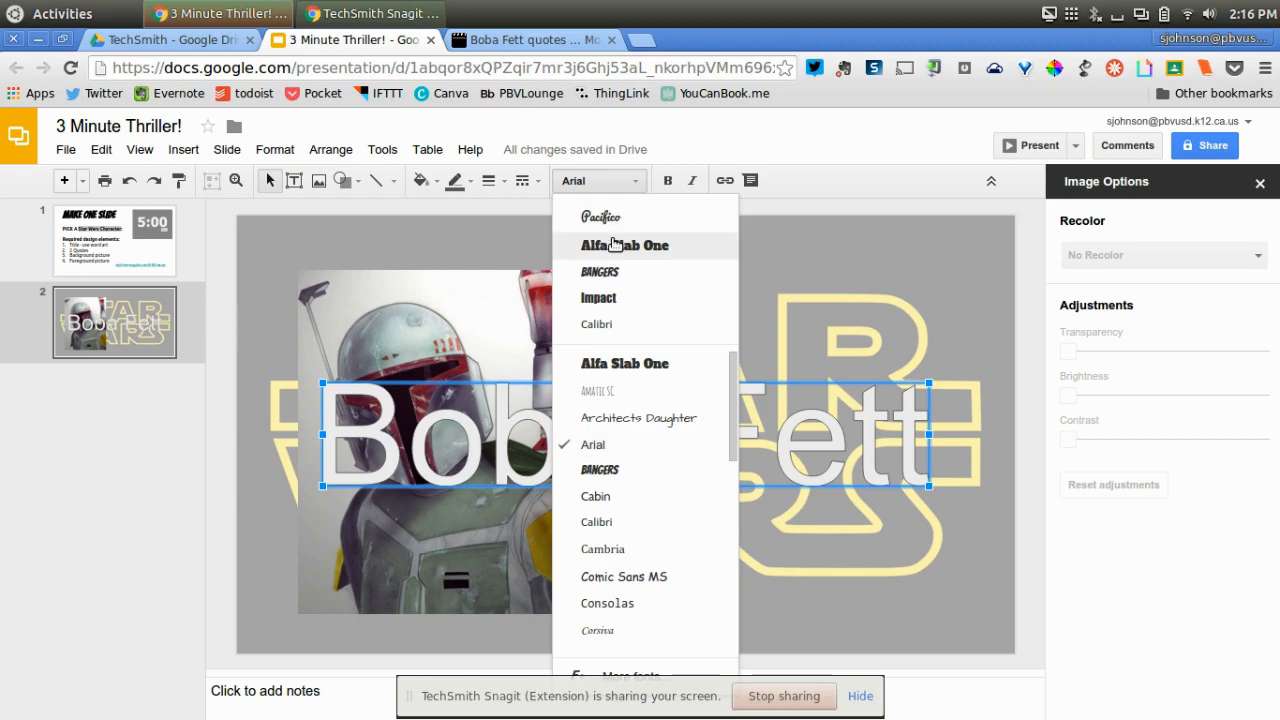
left_click(600, 216)
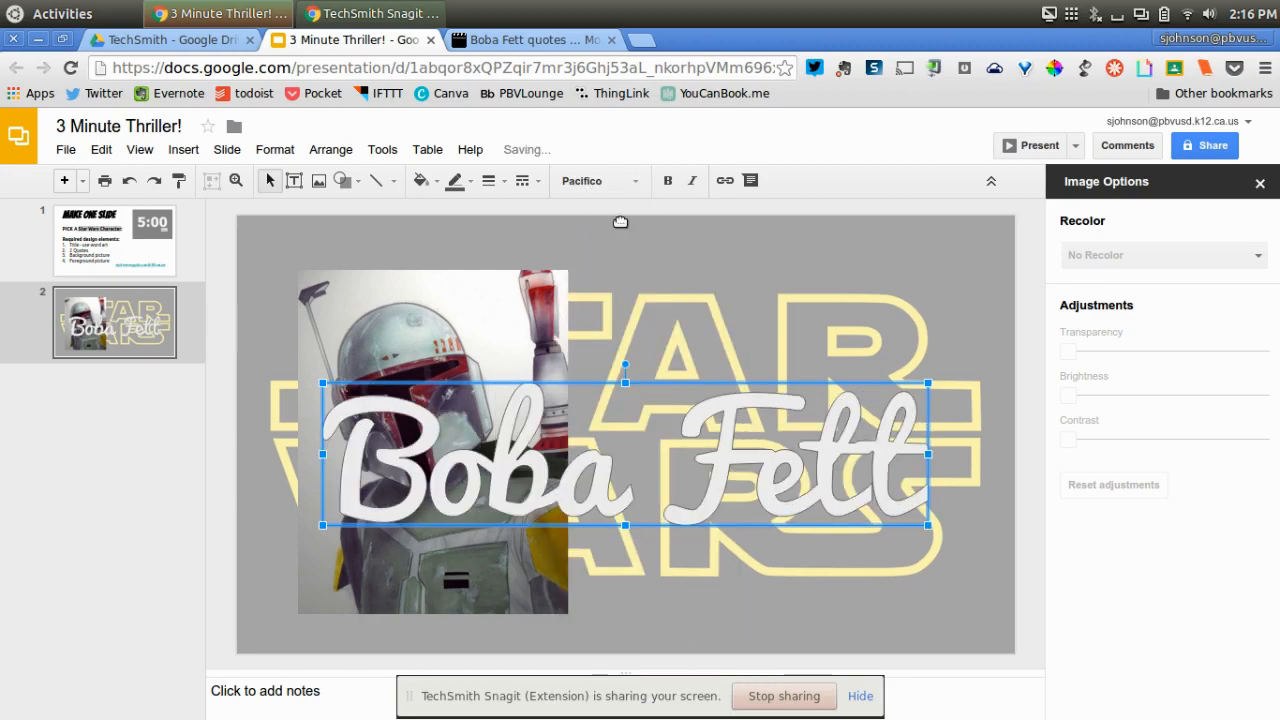
left_click(488, 180)
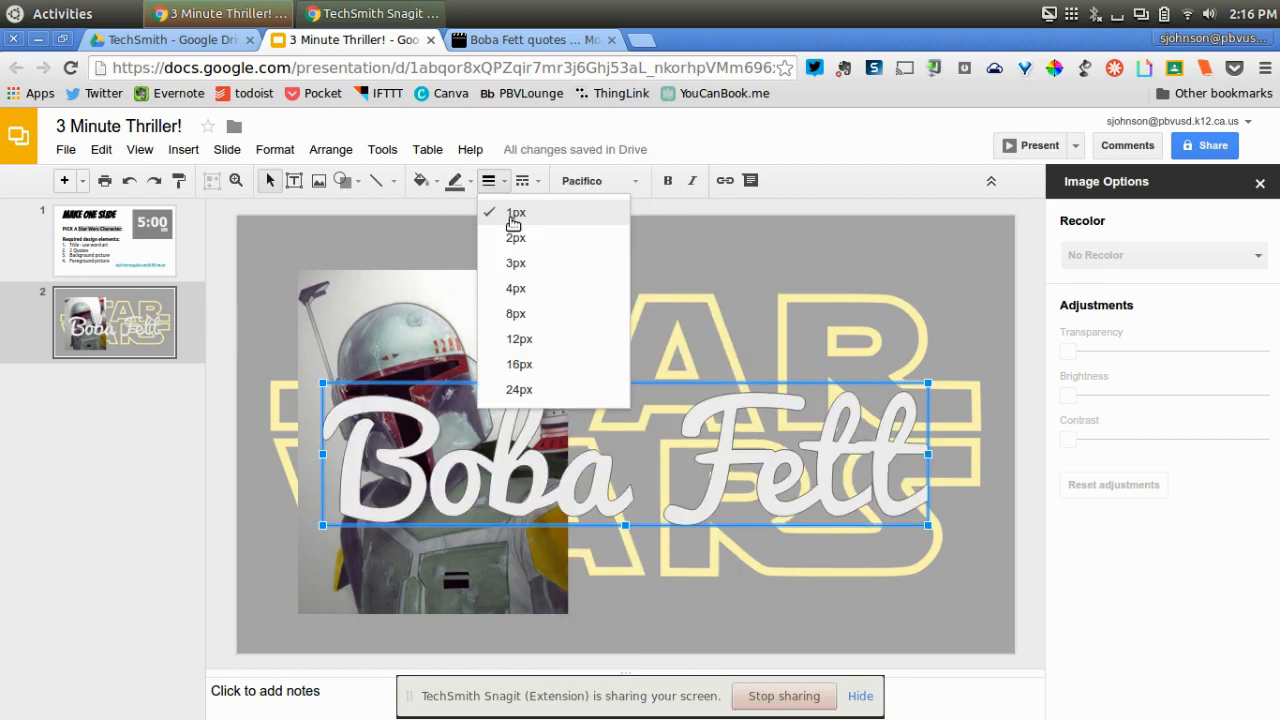
left_click(456, 180)
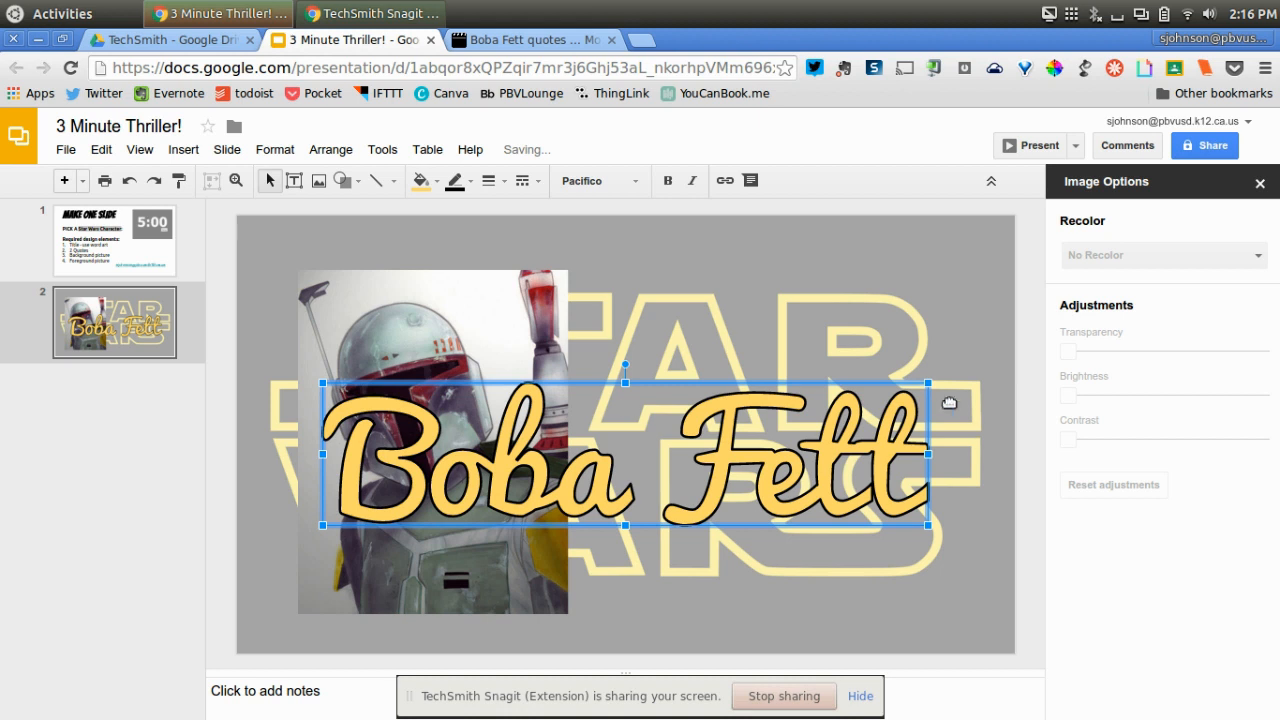
mouse_move(756, 422)
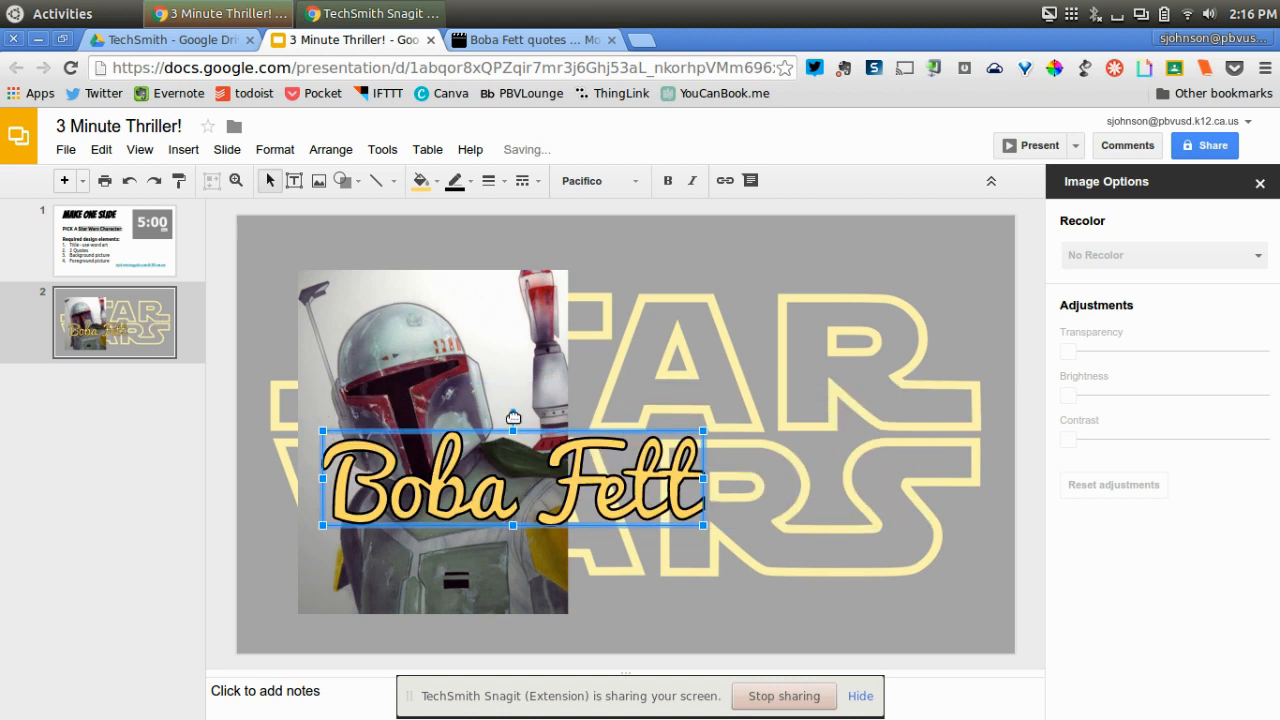
left_click_drag(512, 404, 564, 334)
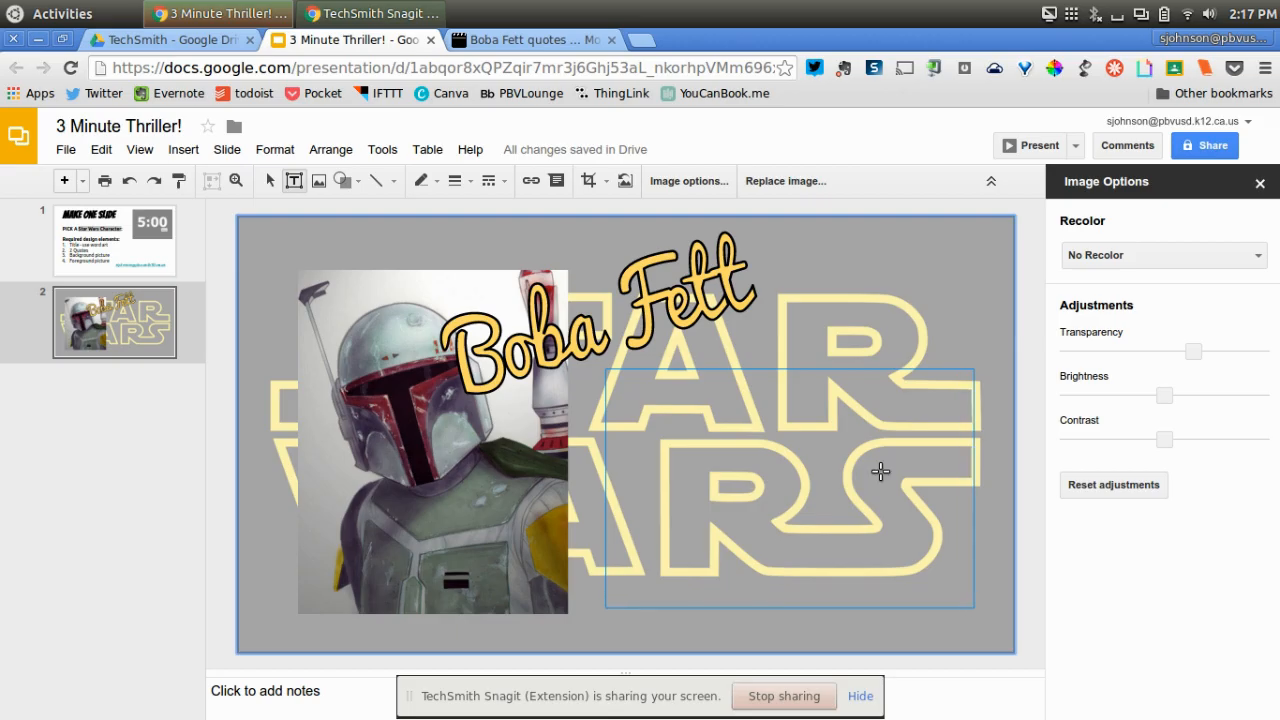
- Add the bulleted quote 'He's no good to me dead.' in the right text box
double_click(790, 470)
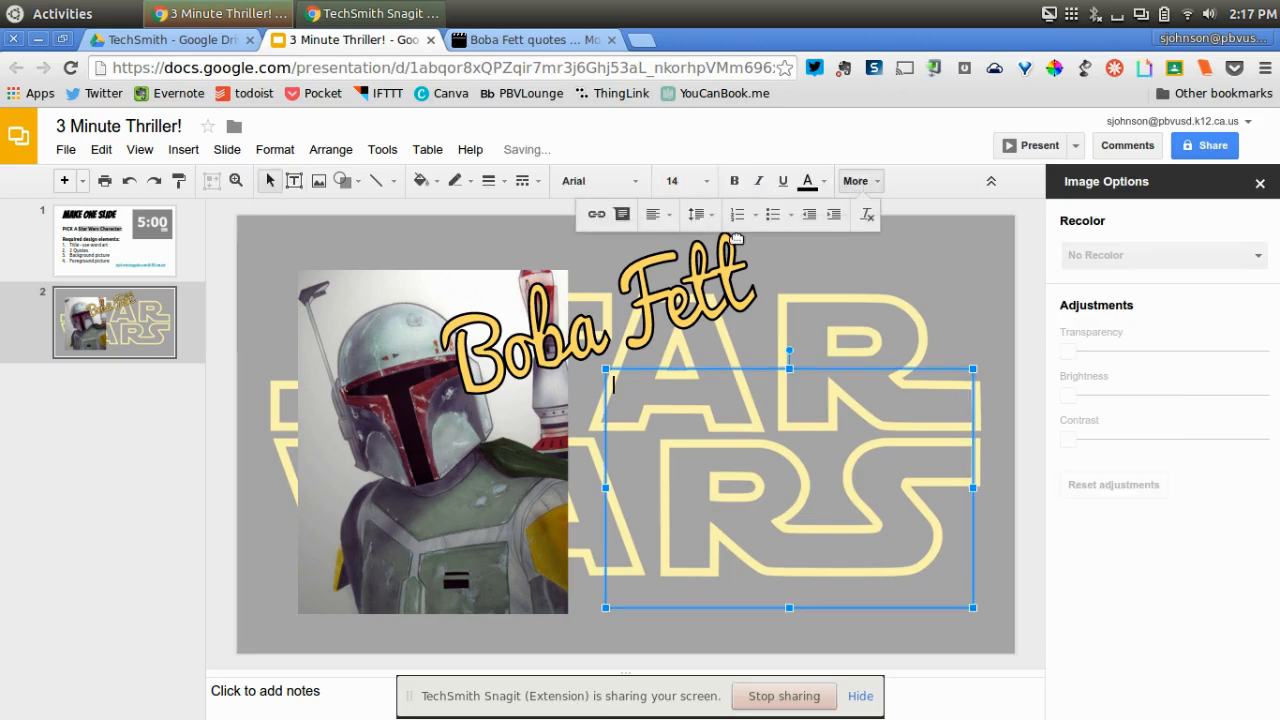
left_click(772, 214)
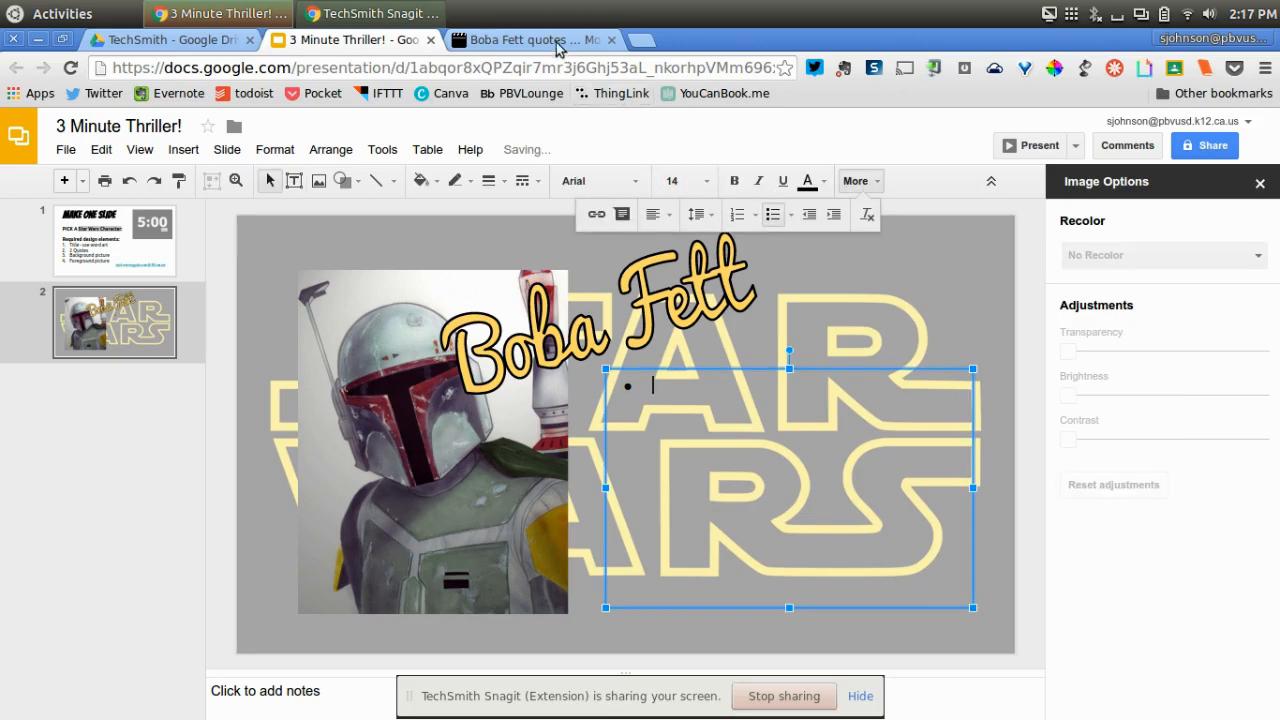
left_click(530, 40)
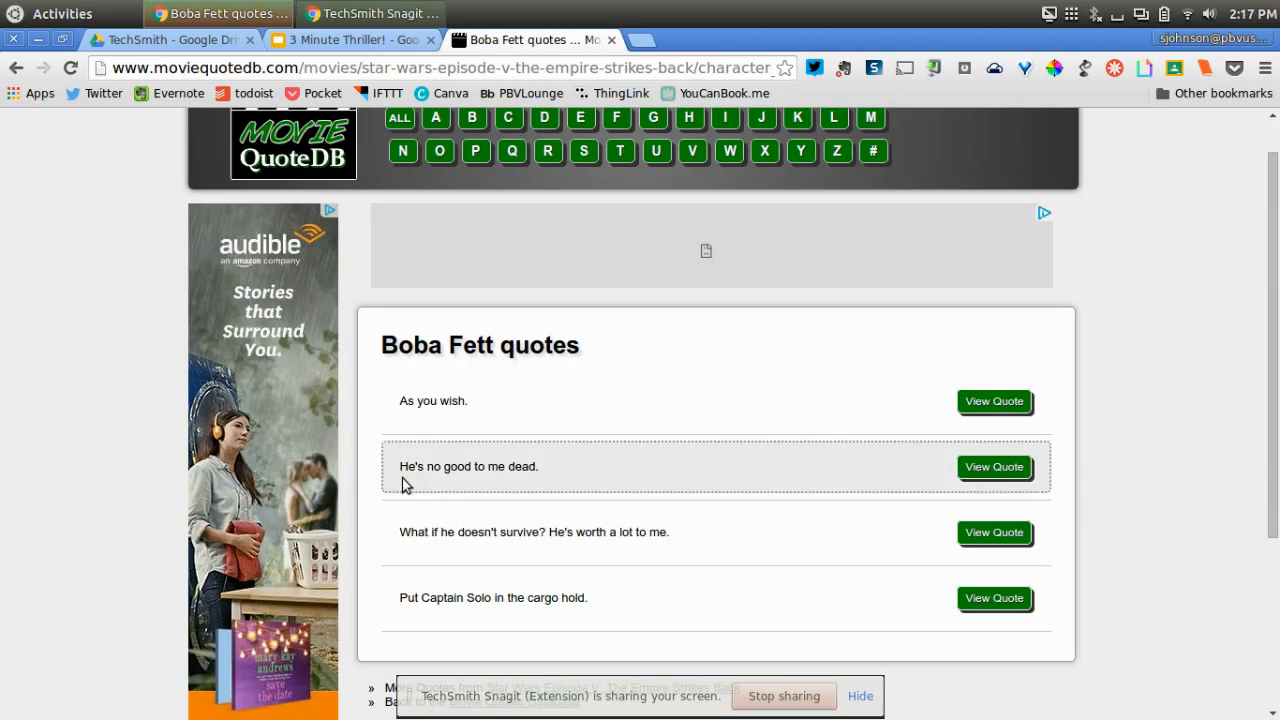
mouse_move(350, 40)
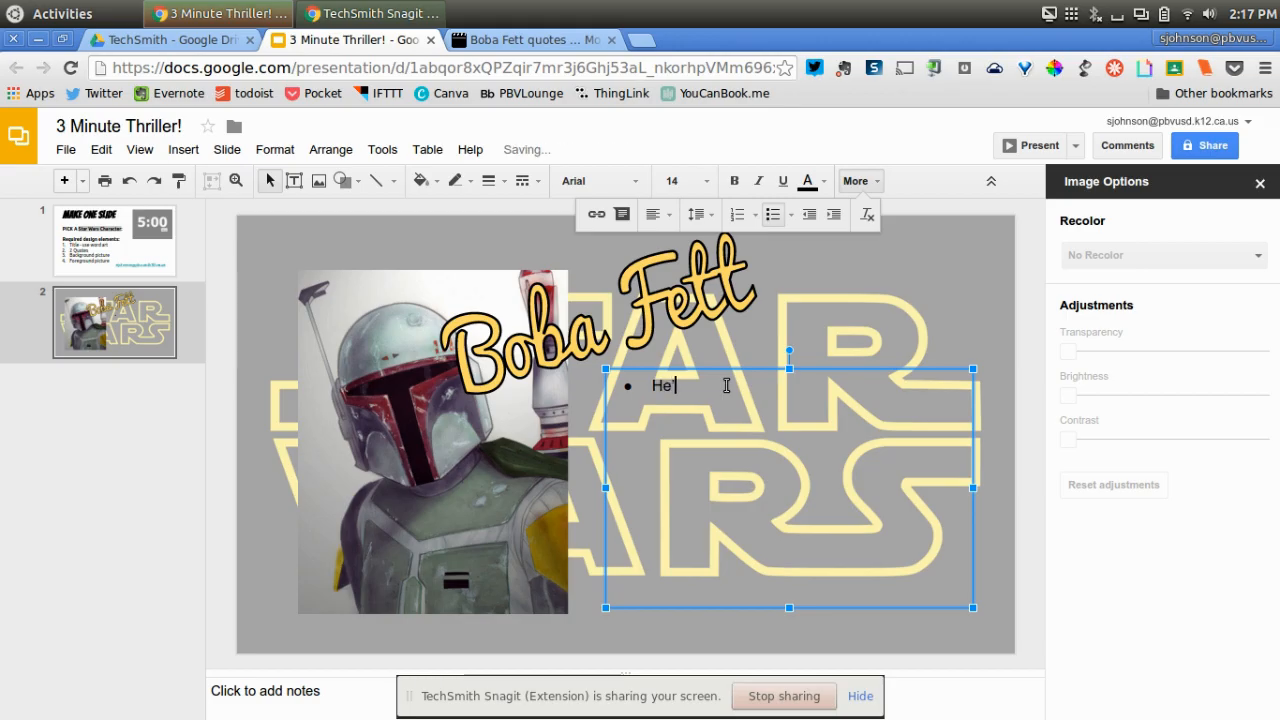
type("'s no good to")
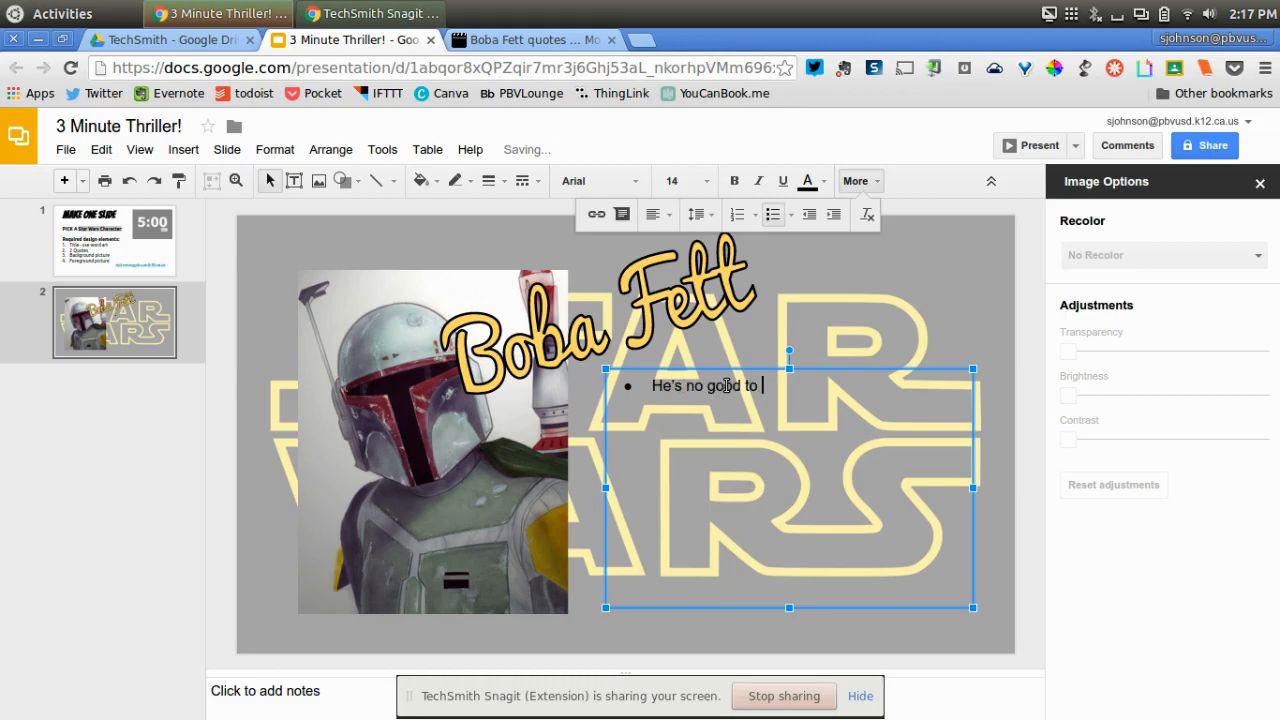
type("me dead.")
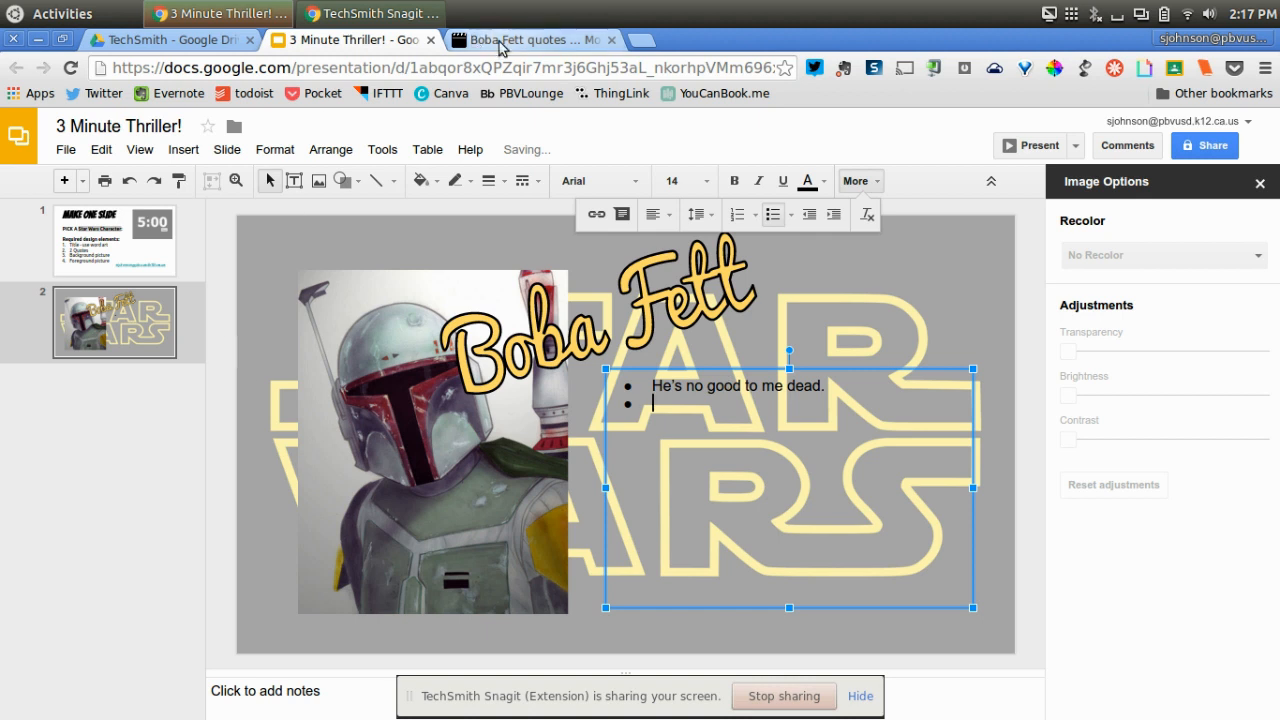
- Add 'Put Captain Solo in the cargo hold.' as a second bullet and enlarge both quotes
left_click(530, 40)
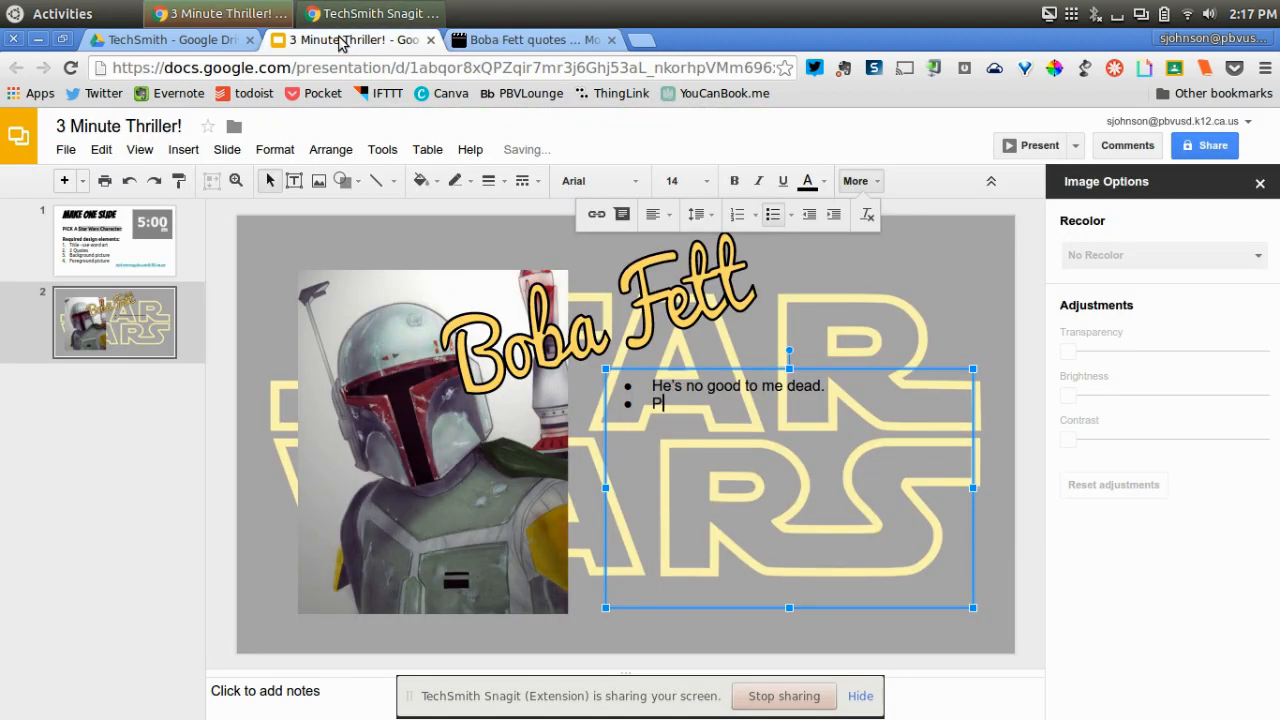
type("Put Captain")
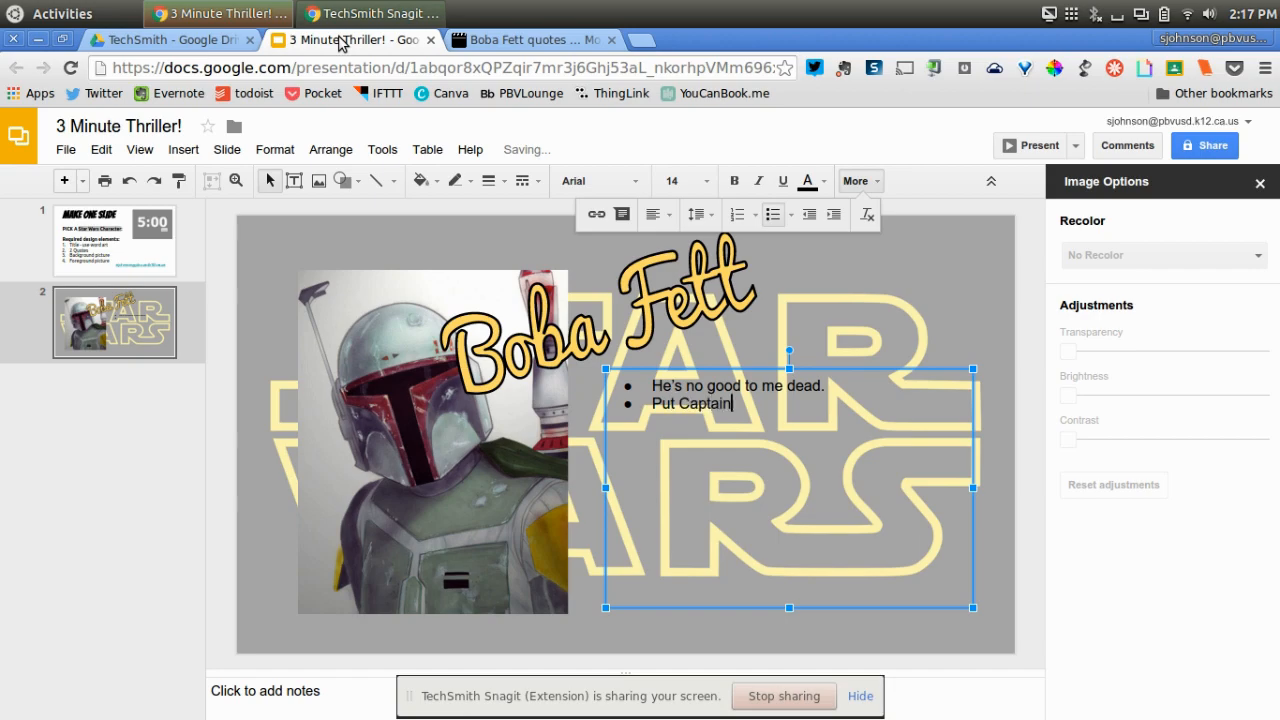
type("Solo in te")
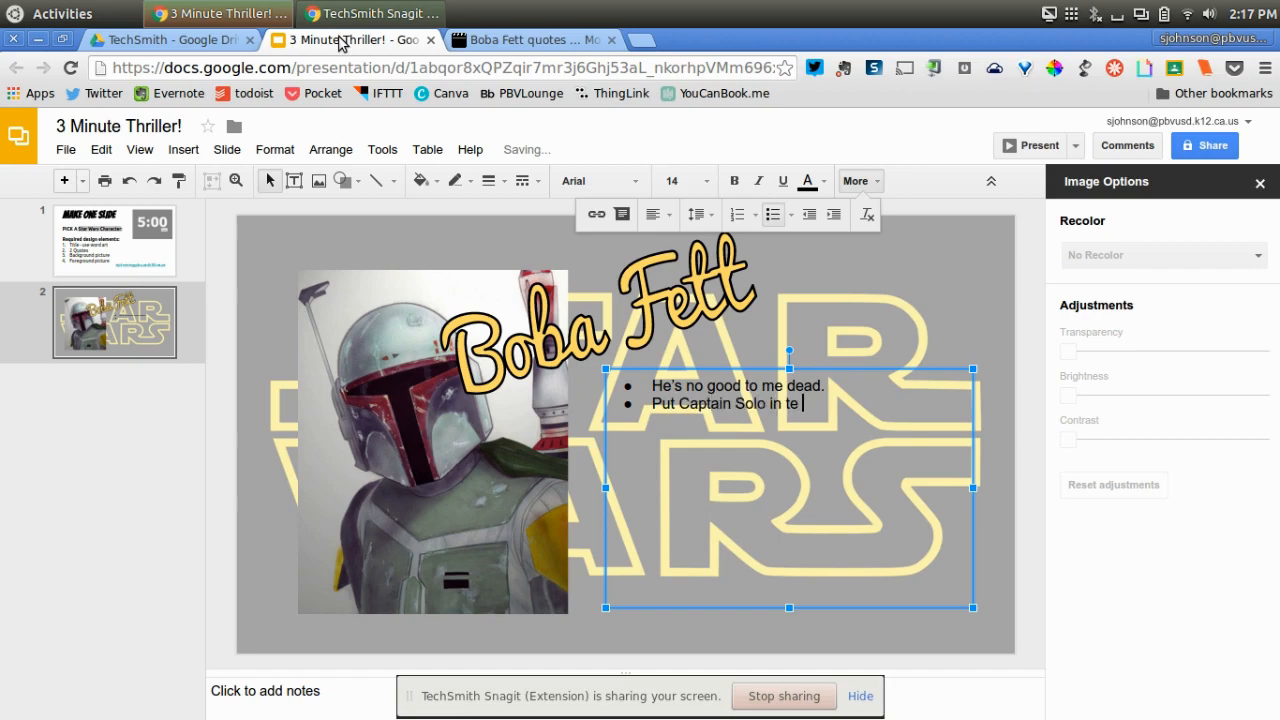
type("the cargo hold.")
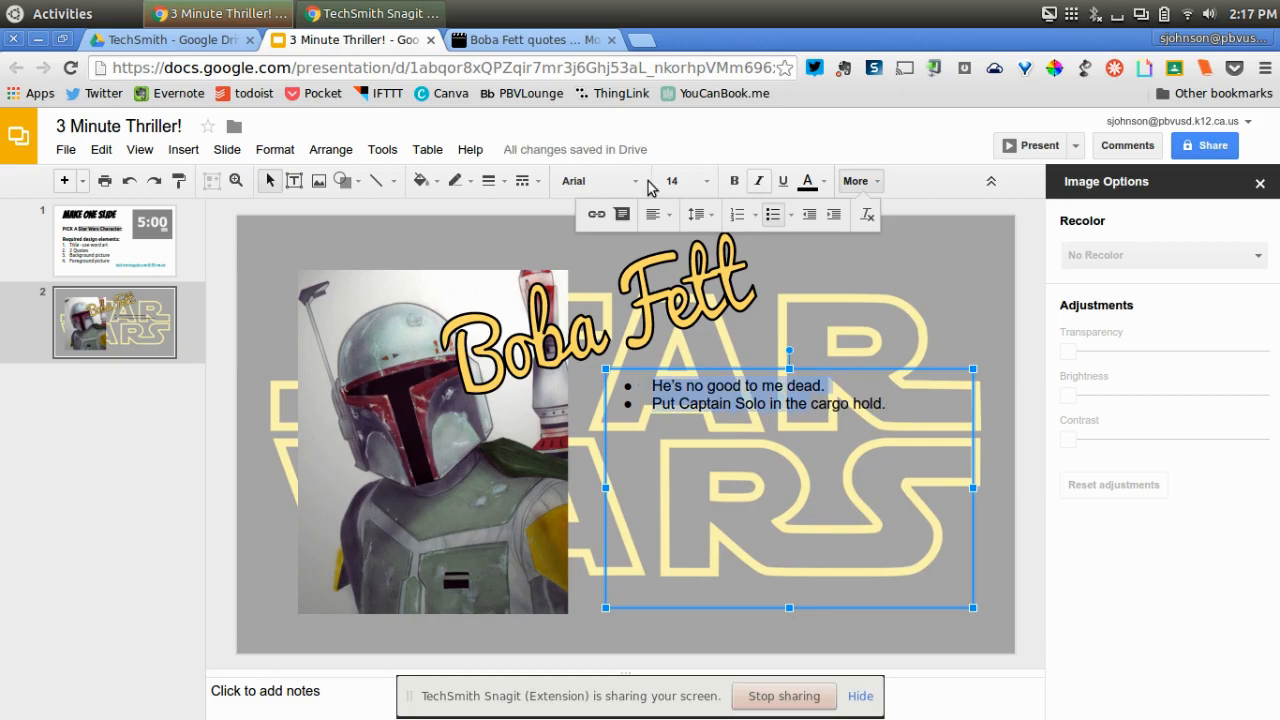
left_click(704, 180)
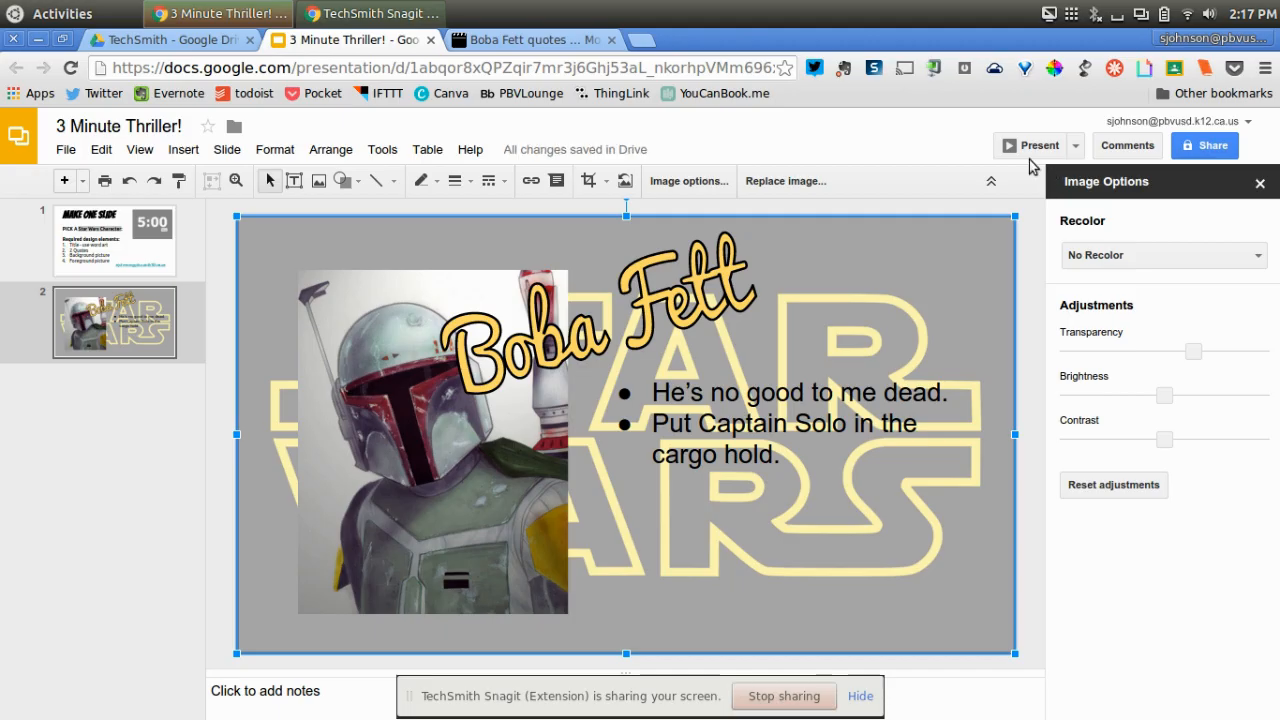
- Preview the finished slide full screen, then return to the instructions slide 1
left_click(1038, 144)
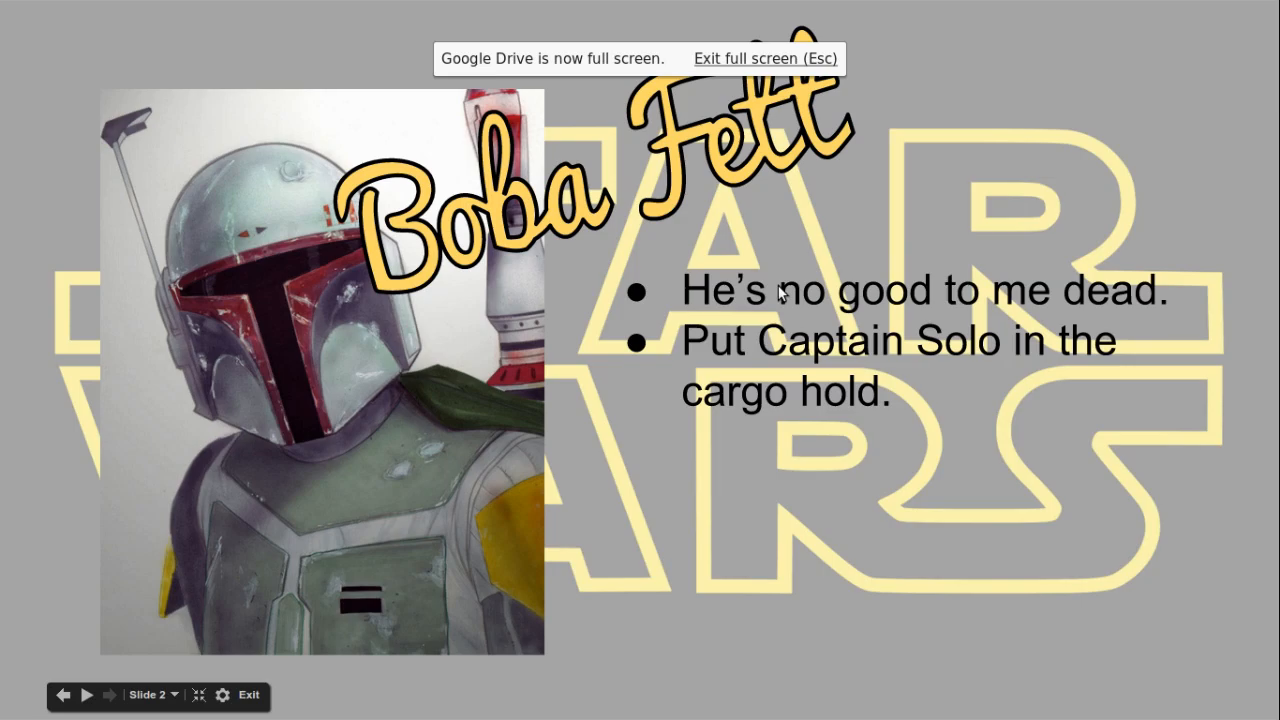
mouse_move(1072, 172)
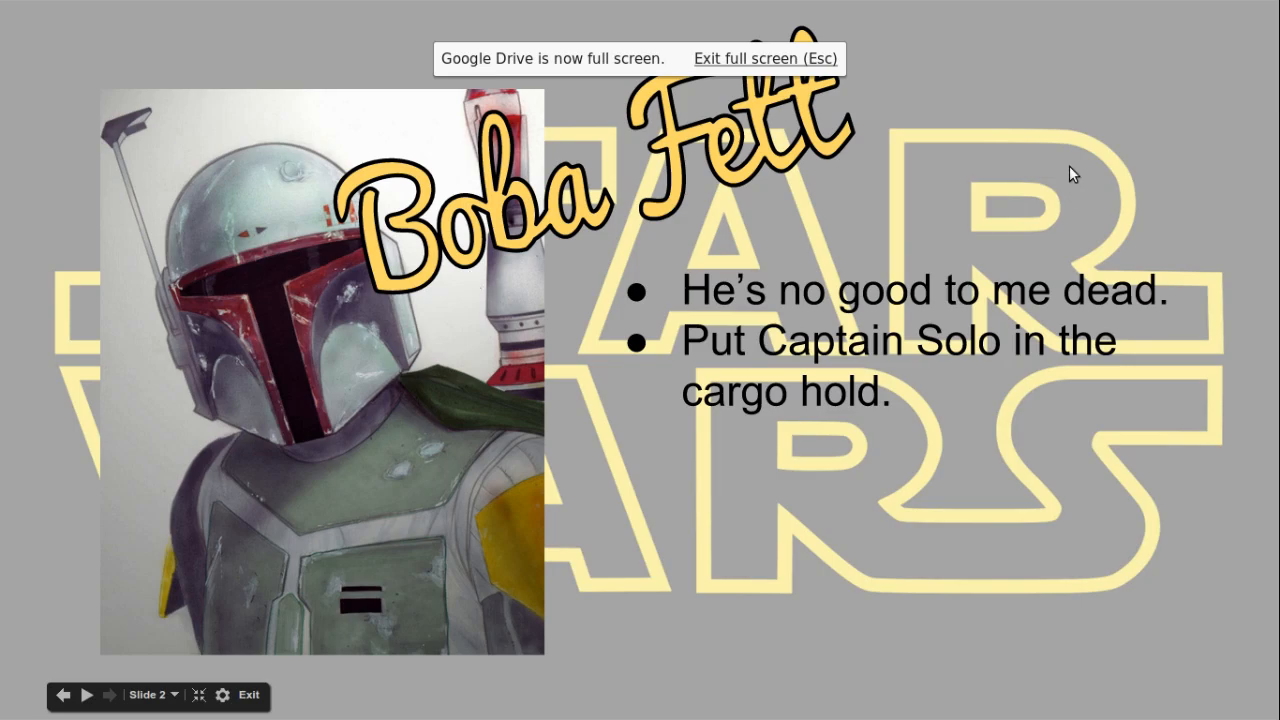
key("Escape")
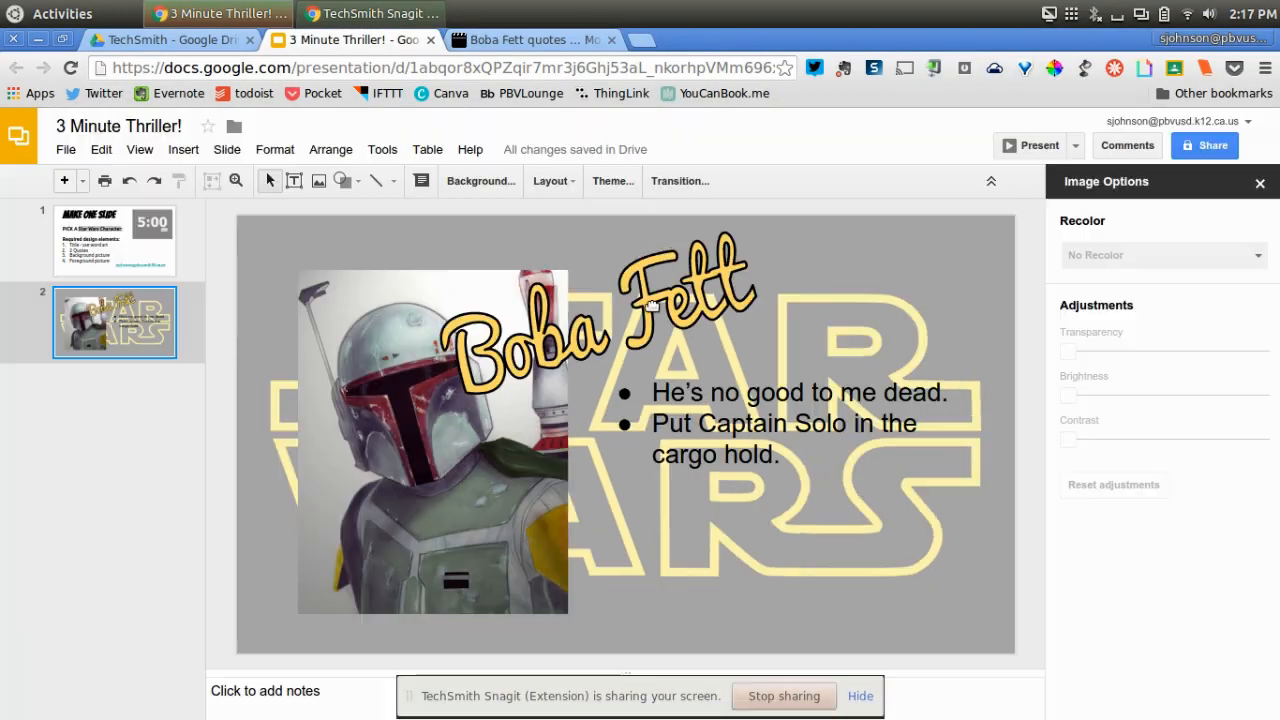
left_click(114, 240)
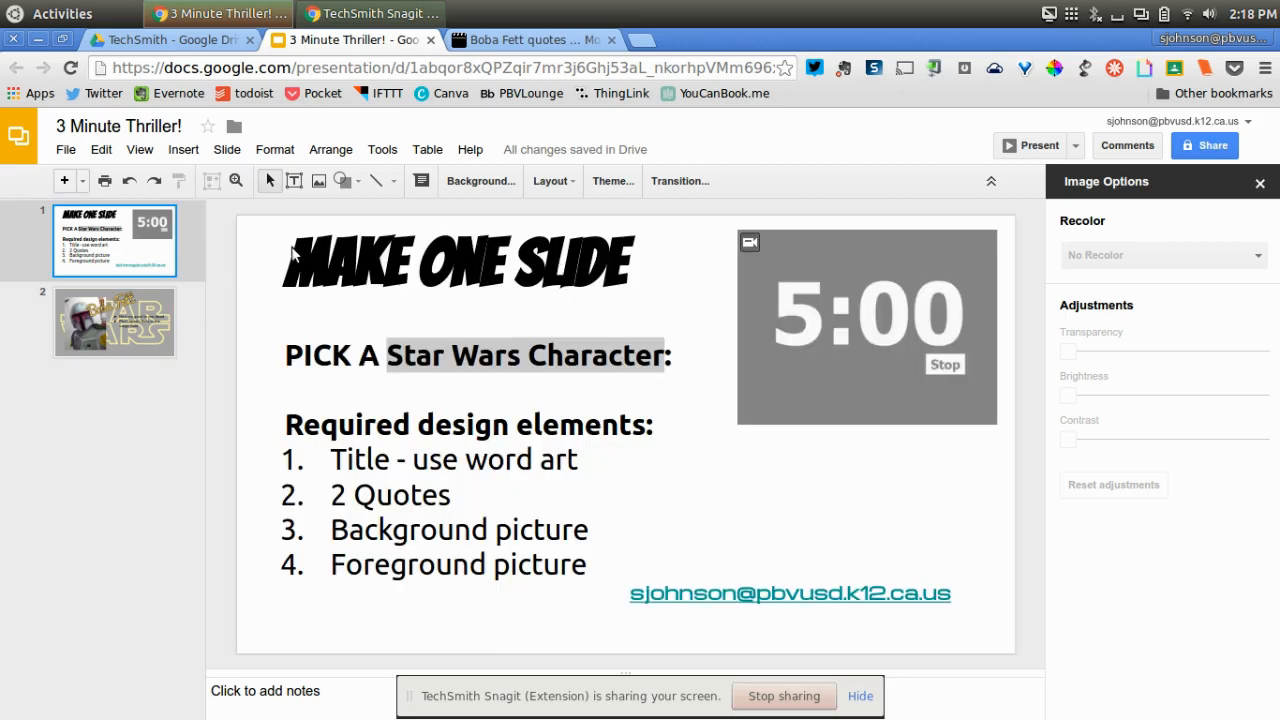
mouse_move(644, 288)
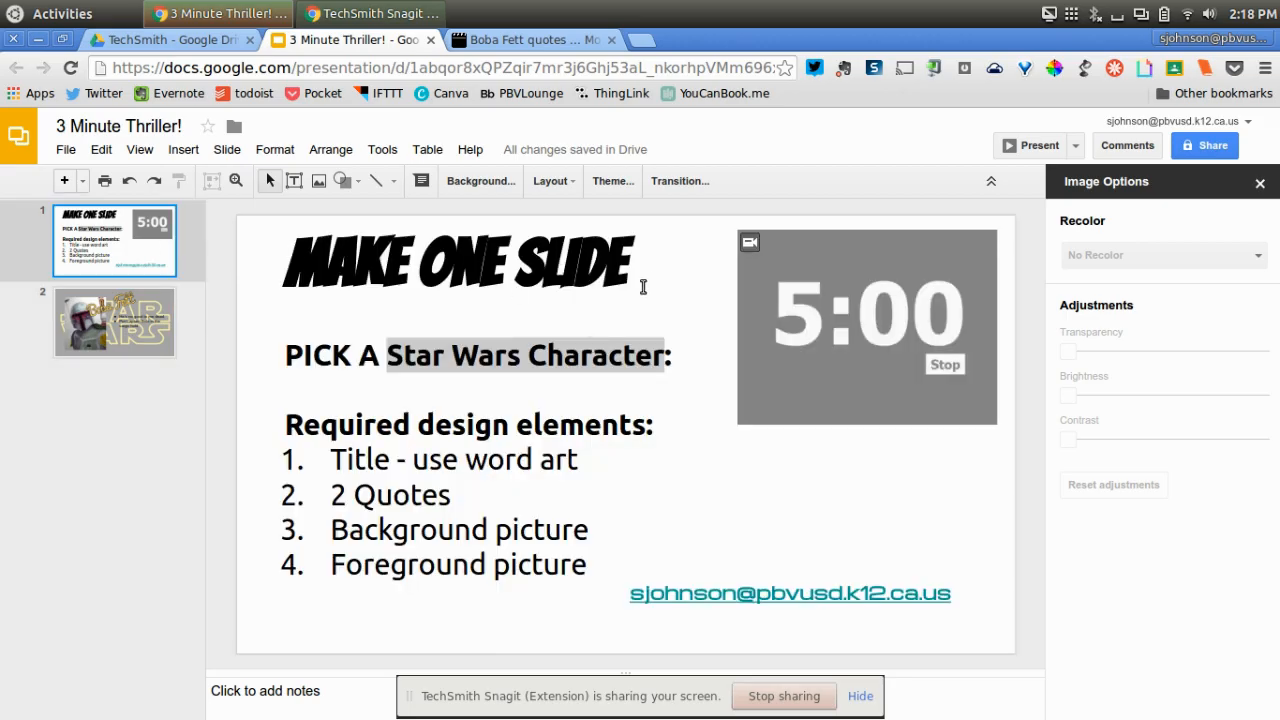